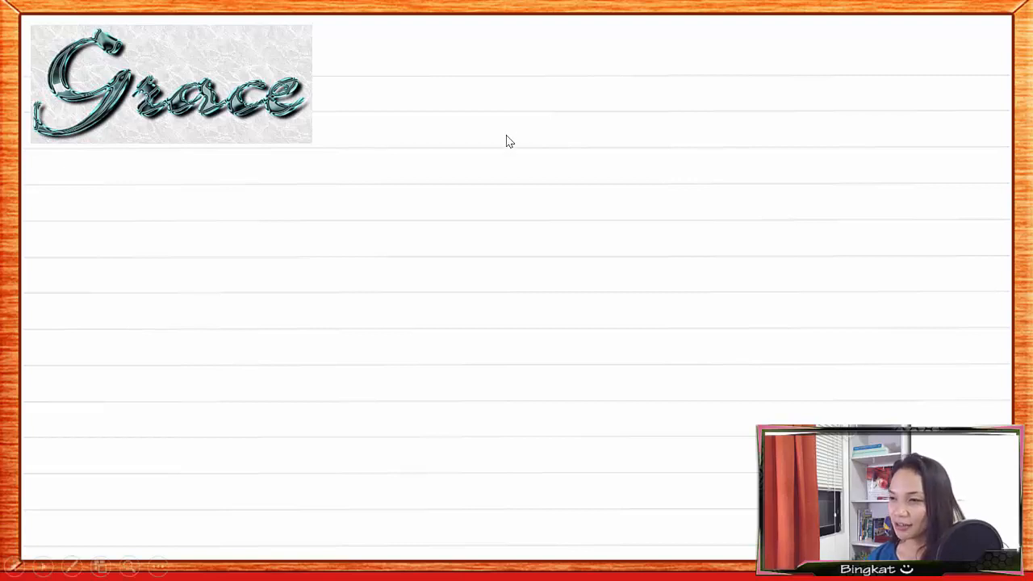
- Launch Grace on the Ubuntu VM desktop to get an empty untitled graph
type("https://www.sfwmd.gov/sites/default/files/documents/xmgr-grace.pdf")
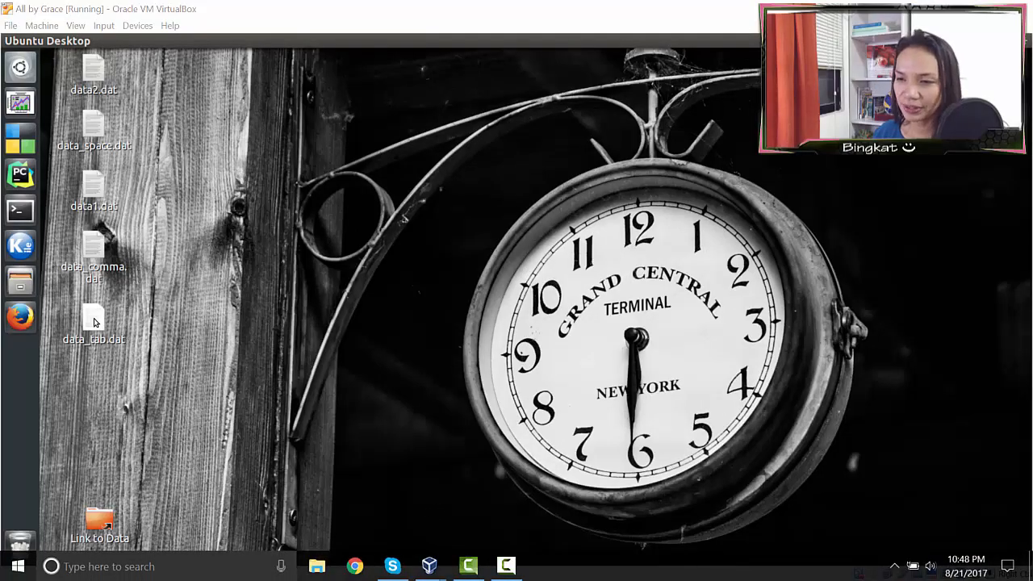
double_click(93, 312)
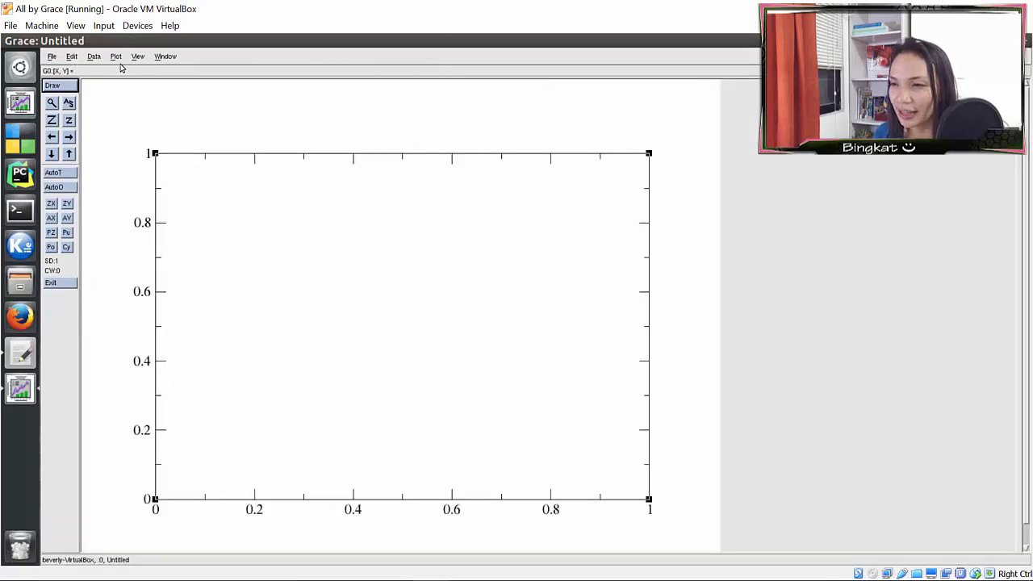
- Import data_tab.dat from the Desktop as an XY ASCII data set
left_click(93, 56)
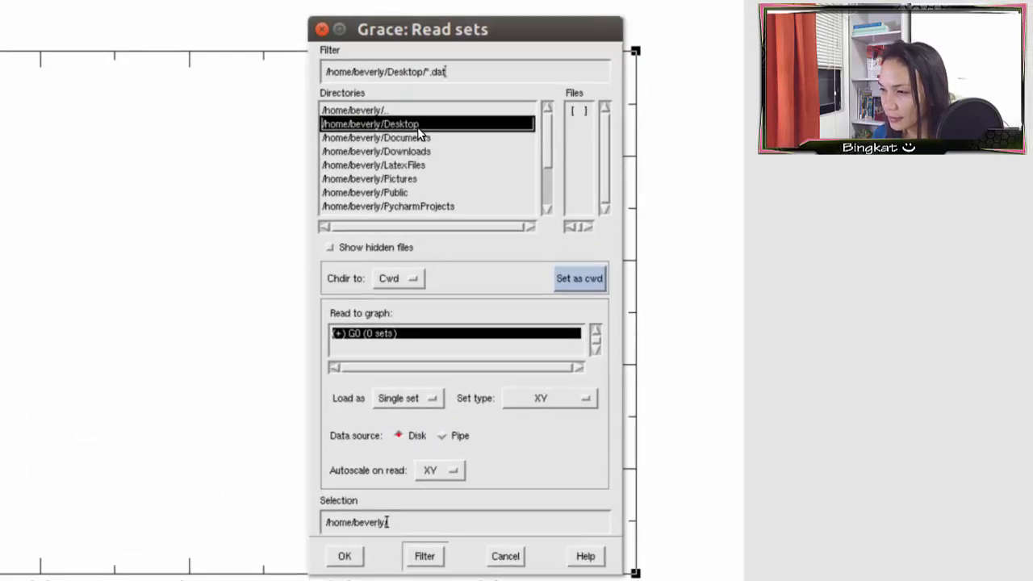
double_click(370, 124)
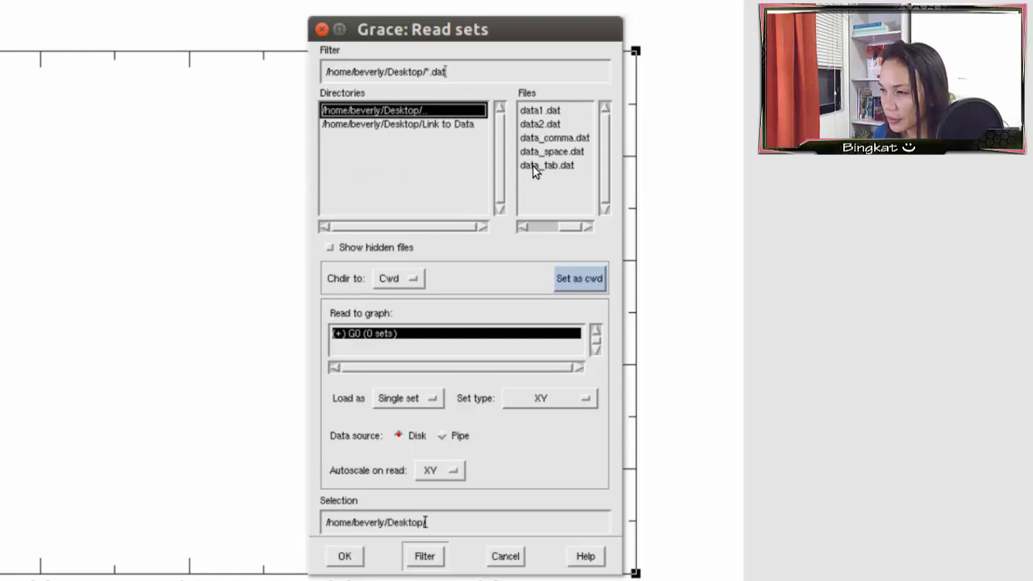
left_click(547, 165)
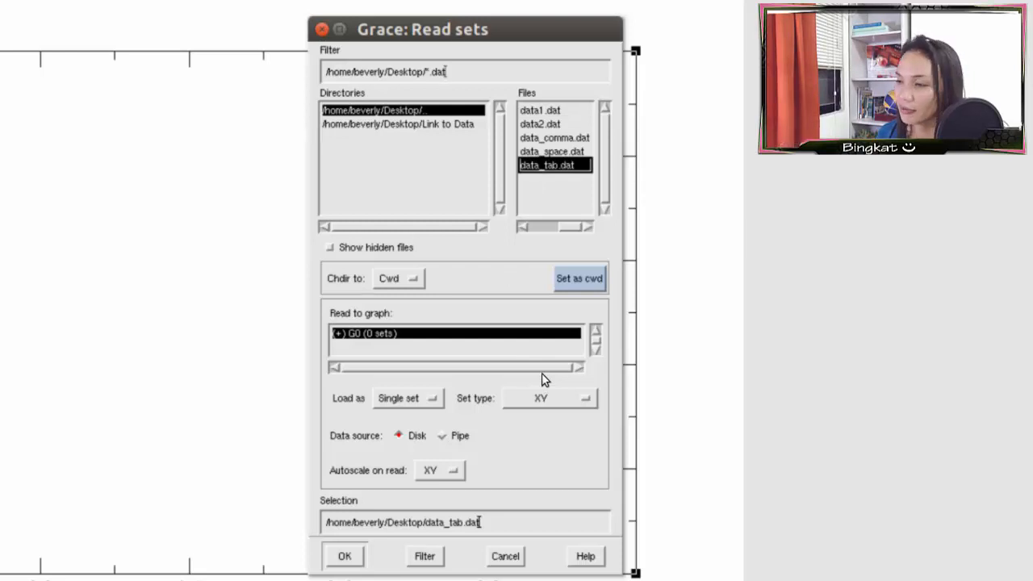
mouse_move(396, 407)
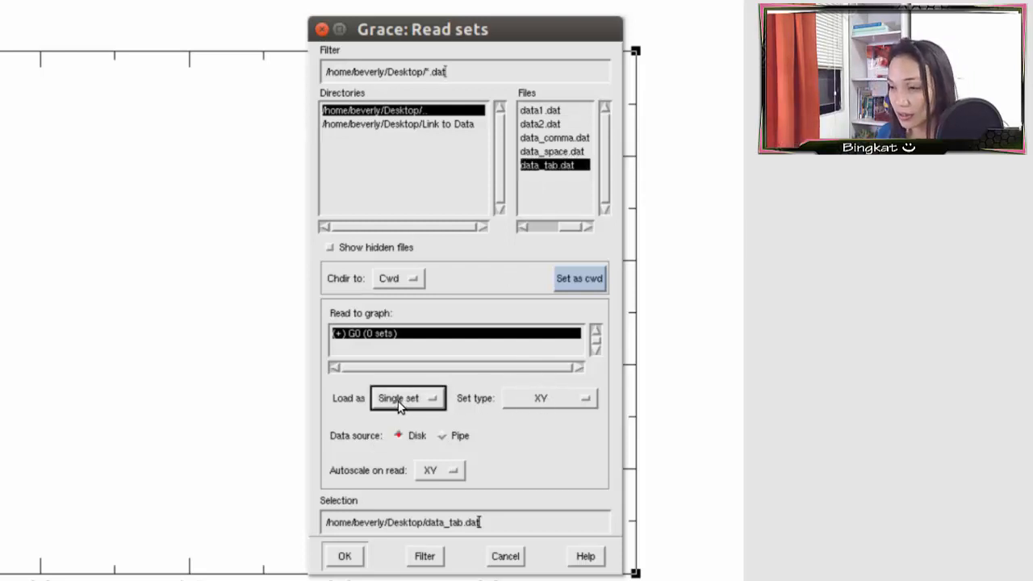
left_click(407, 398)
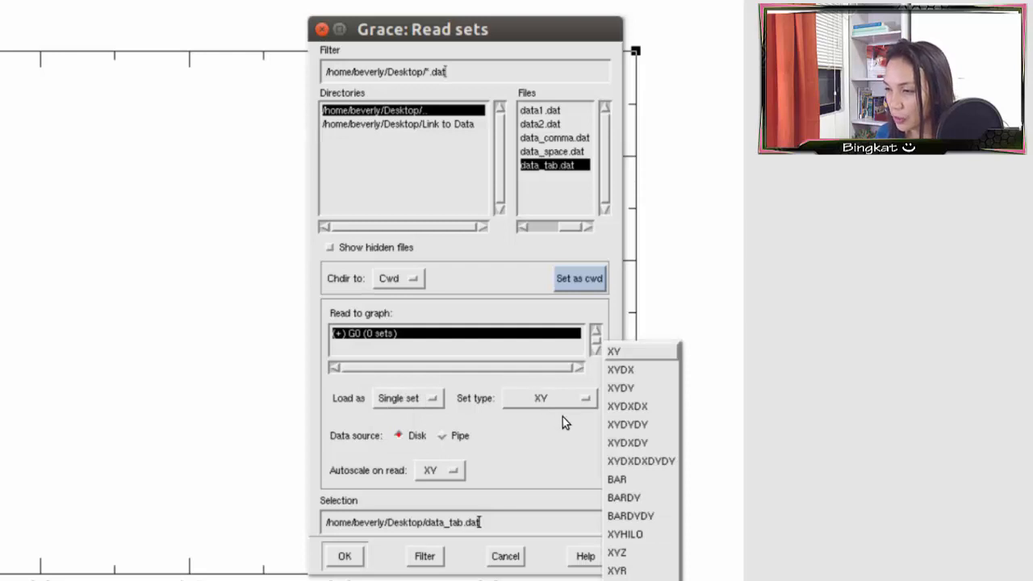
mouse_move(633, 491)
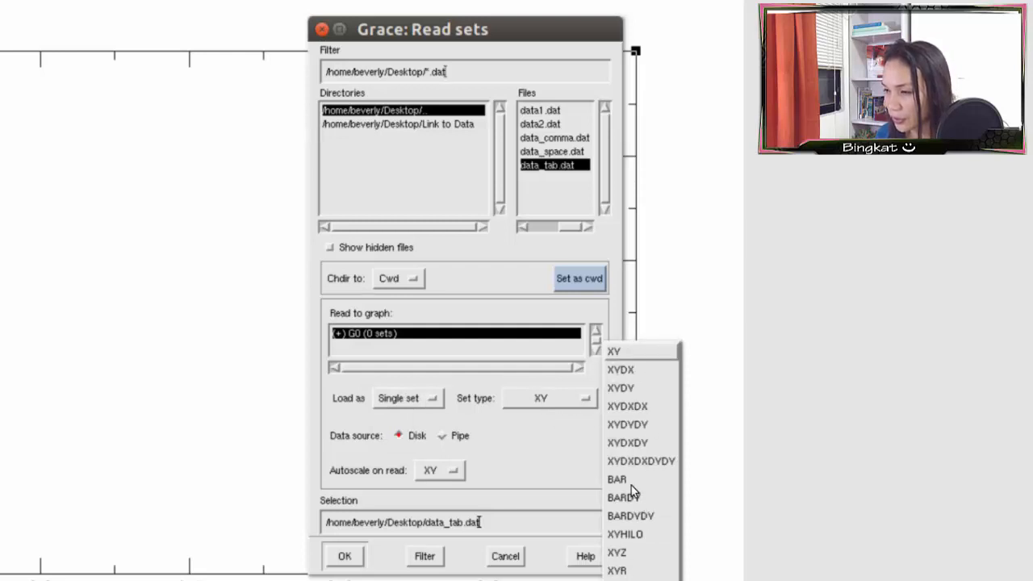
left_click(549, 397)
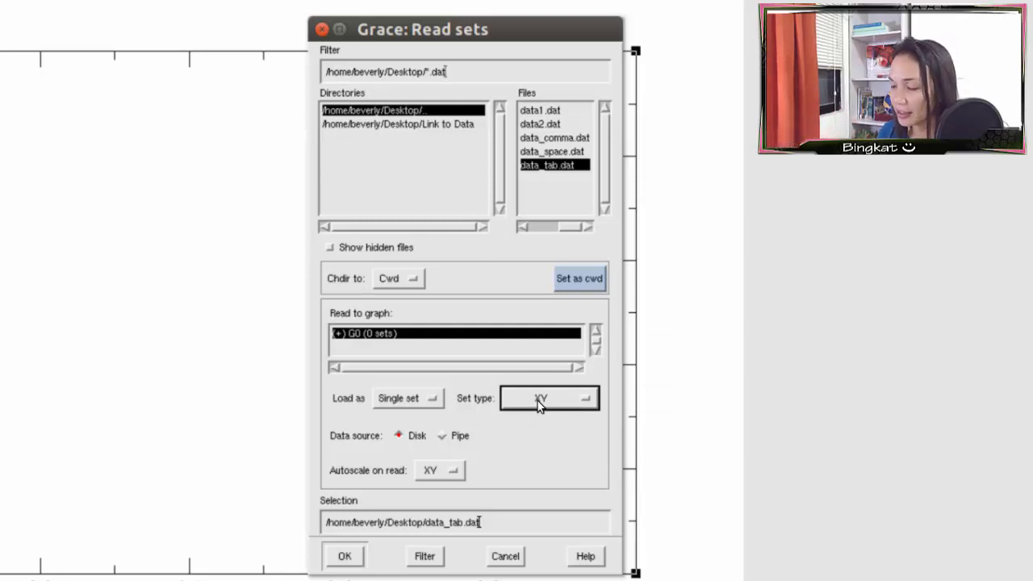
left_click_drag(421, 30, 448, 62)
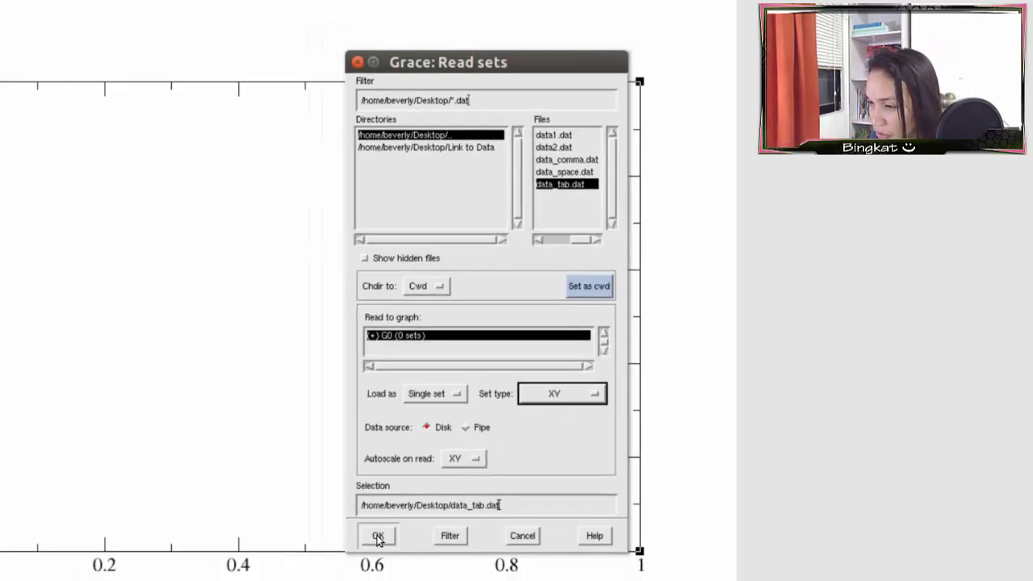
left_click(377, 535)
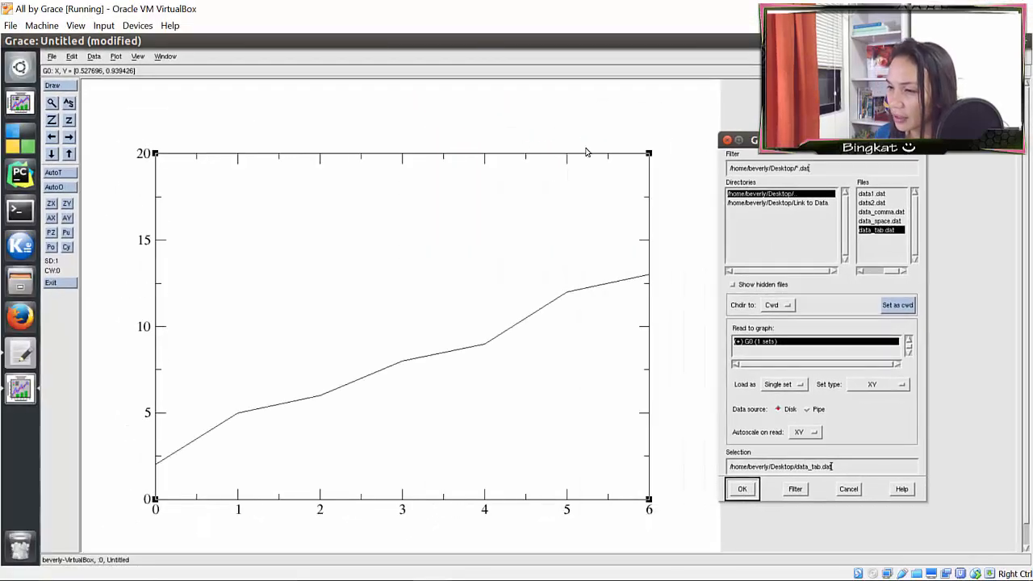
mouse_move(672, 175)
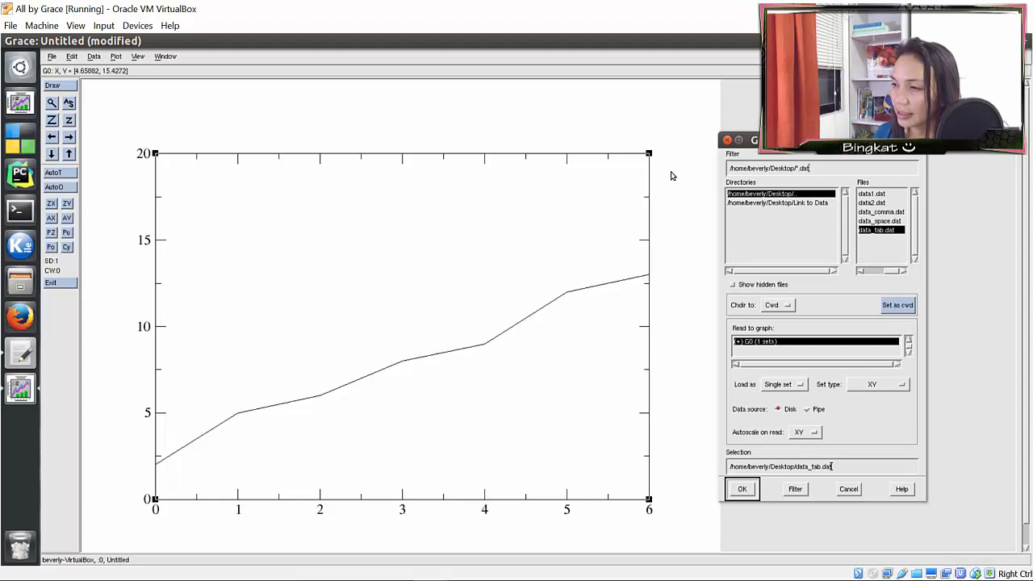
- Give the graph the title 'My Sales' and subtitle 'August'
left_click(740, 488)
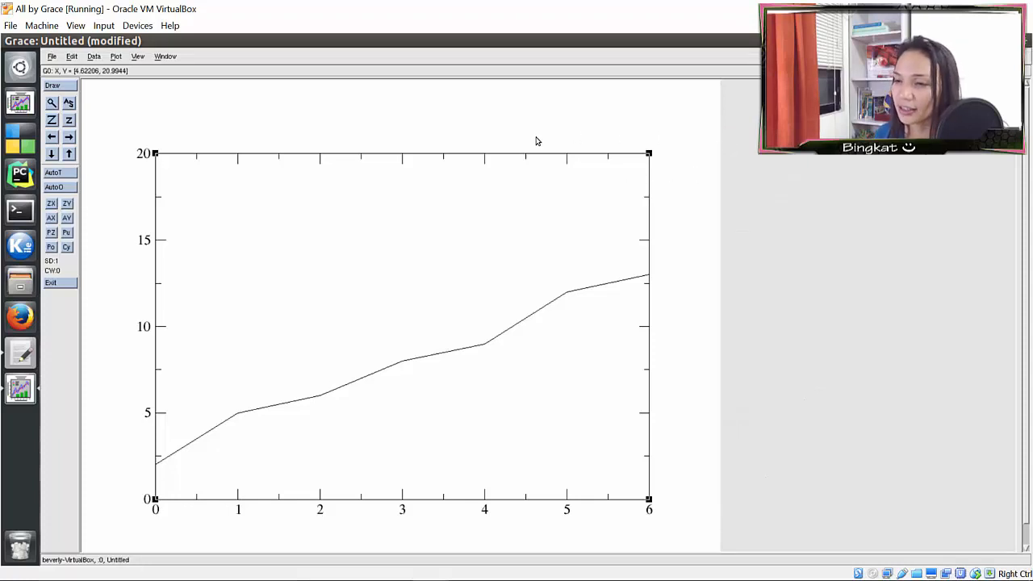
mouse_move(444, 155)
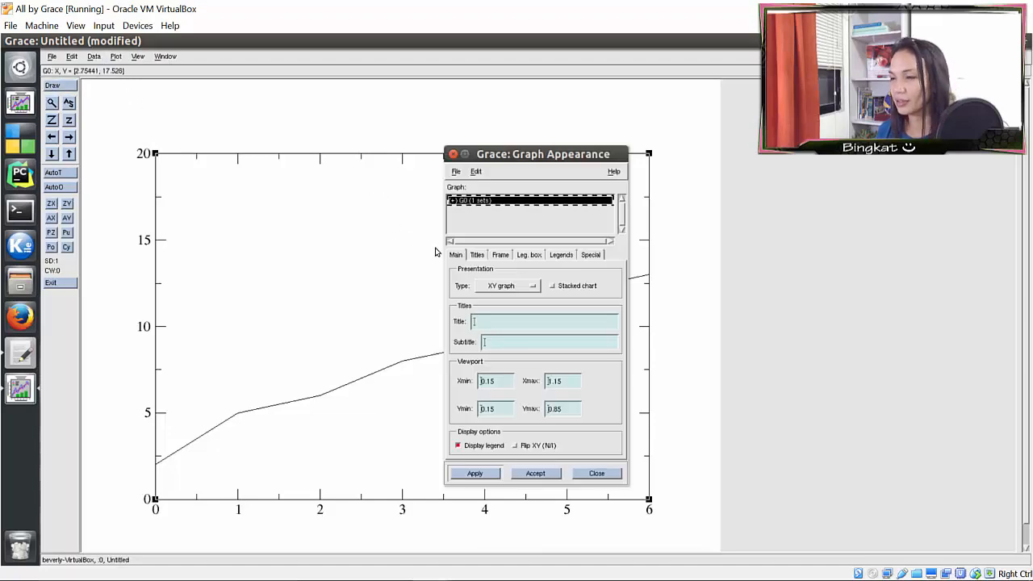
left_click_drag(542, 154, 743, 120)
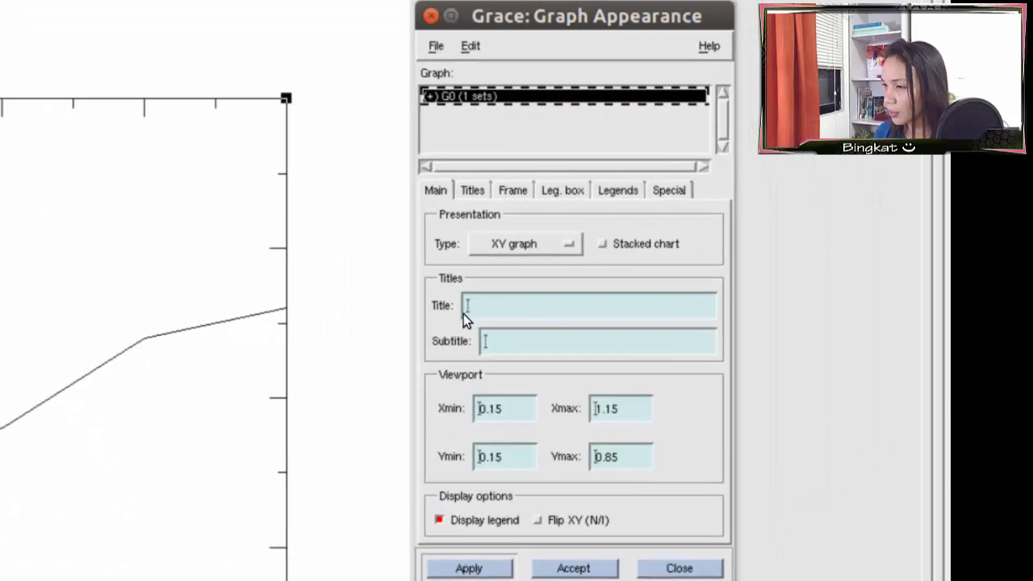
mouse_move(477, 351)
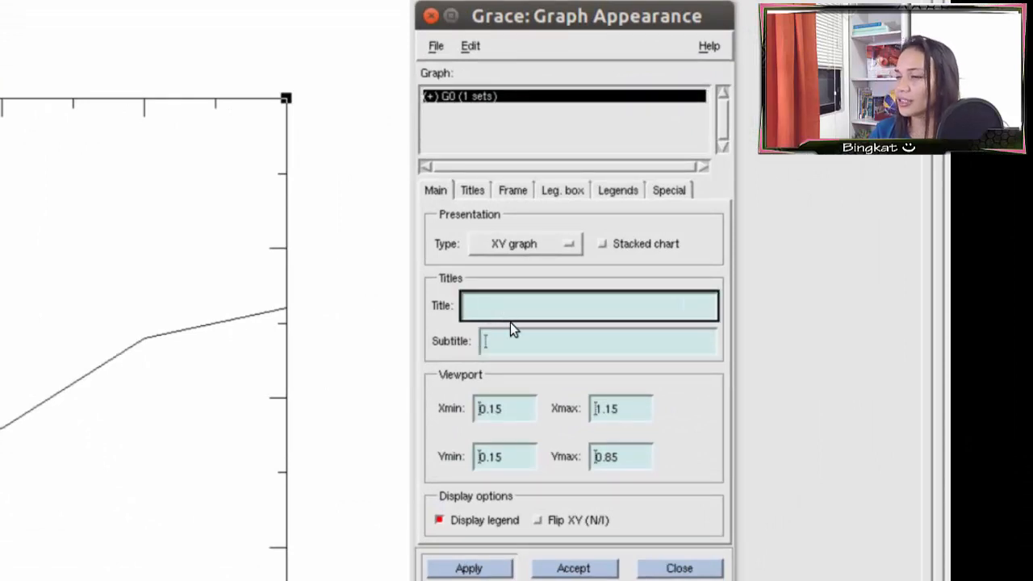
type("My S")
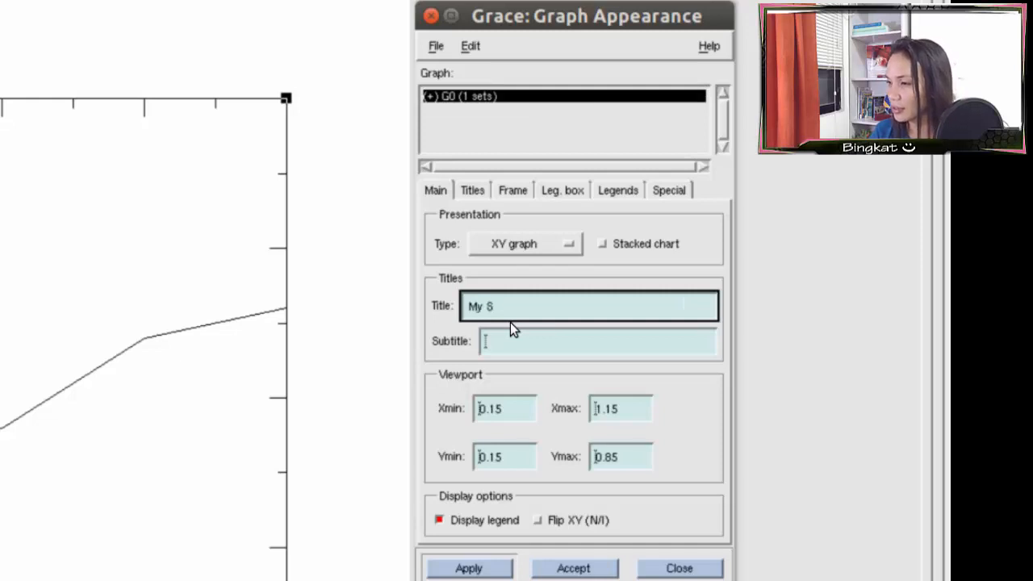
type("ales")
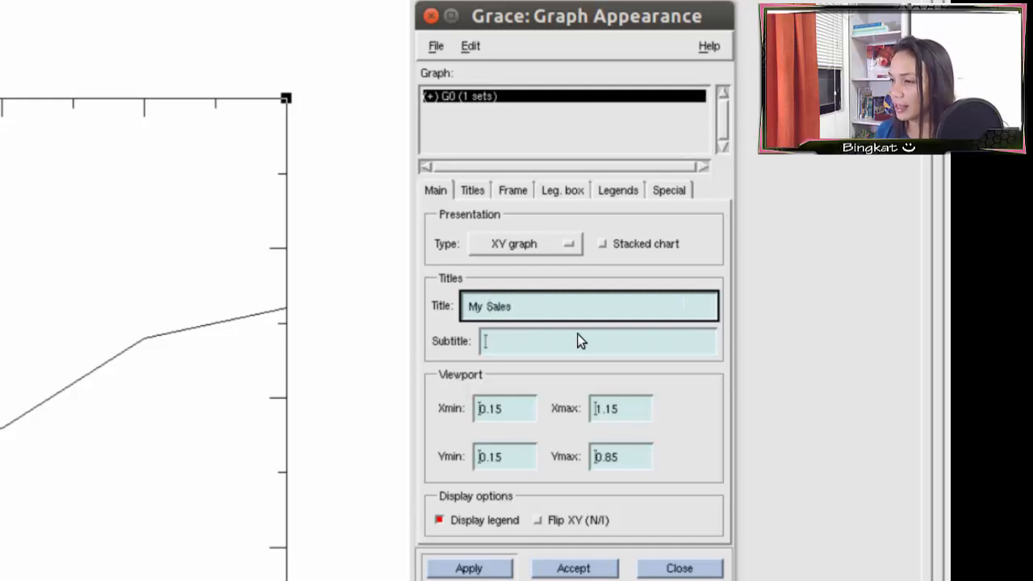
left_click(597, 341)
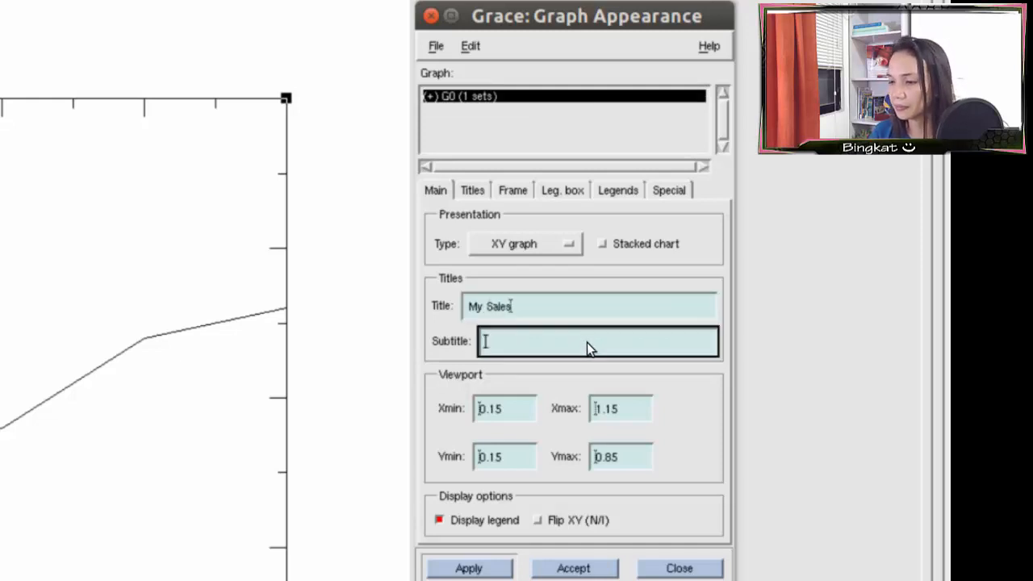
type("August")
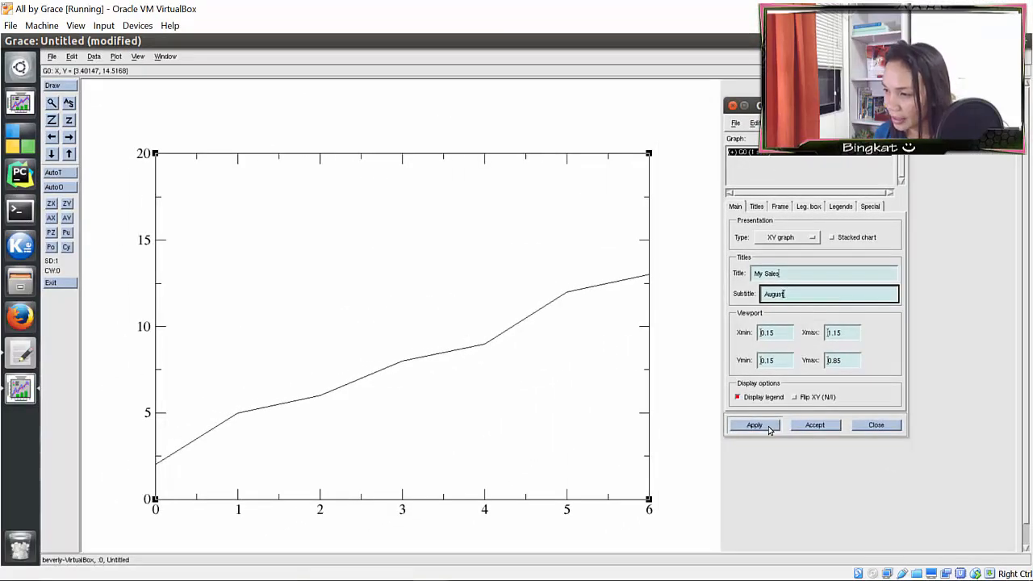
left_click(754, 424)
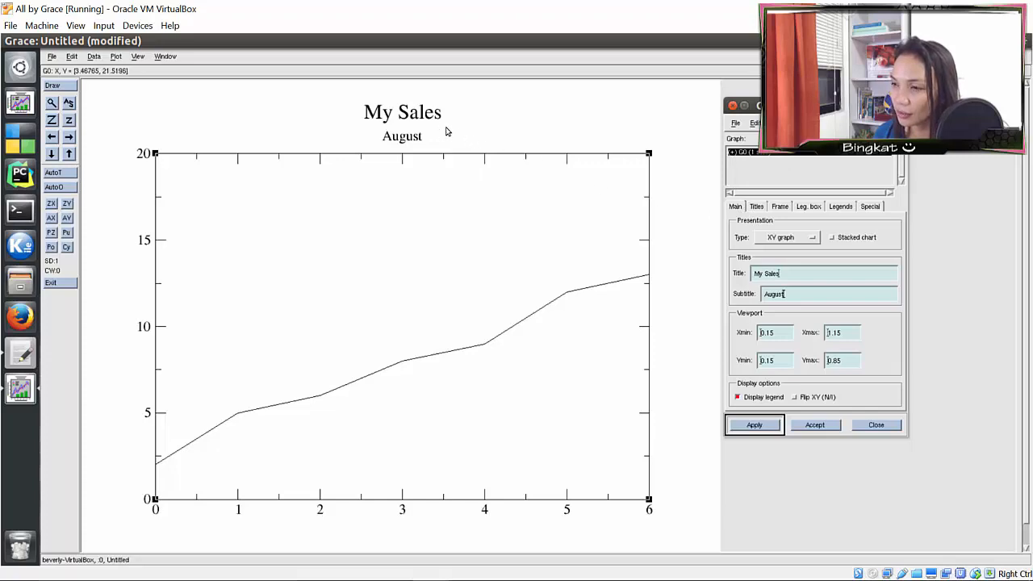
mouse_move(445, 116)
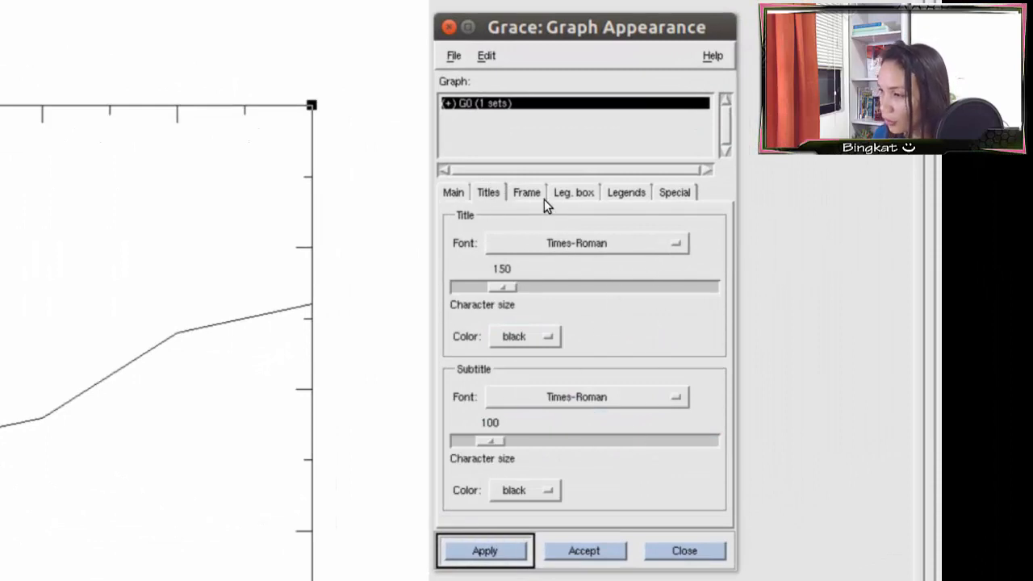
mouse_move(533, 200)
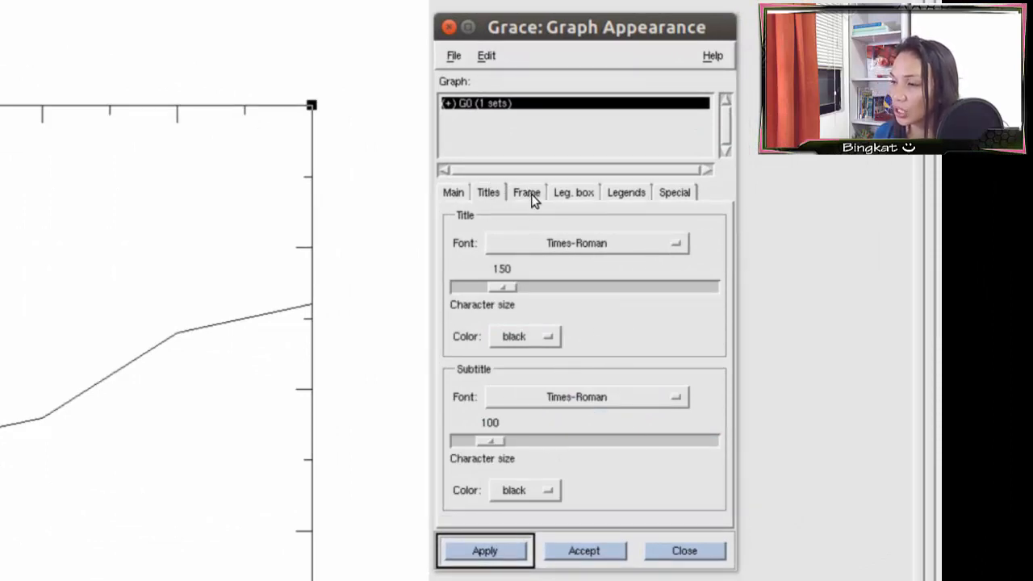
- Check the graph frame settings, then accept the title and subtitle changes
left_click(525, 192)
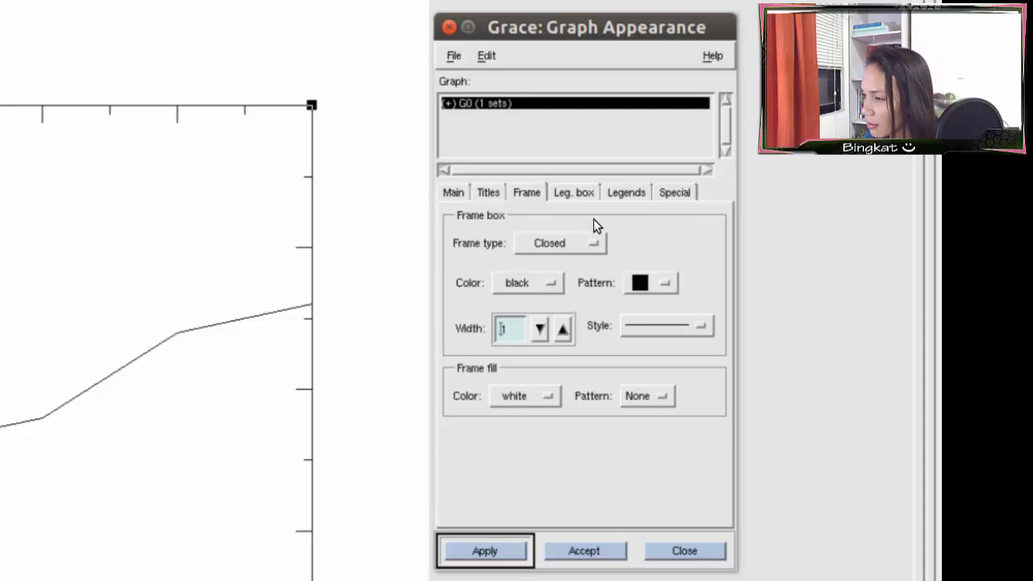
mouse_move(584, 212)
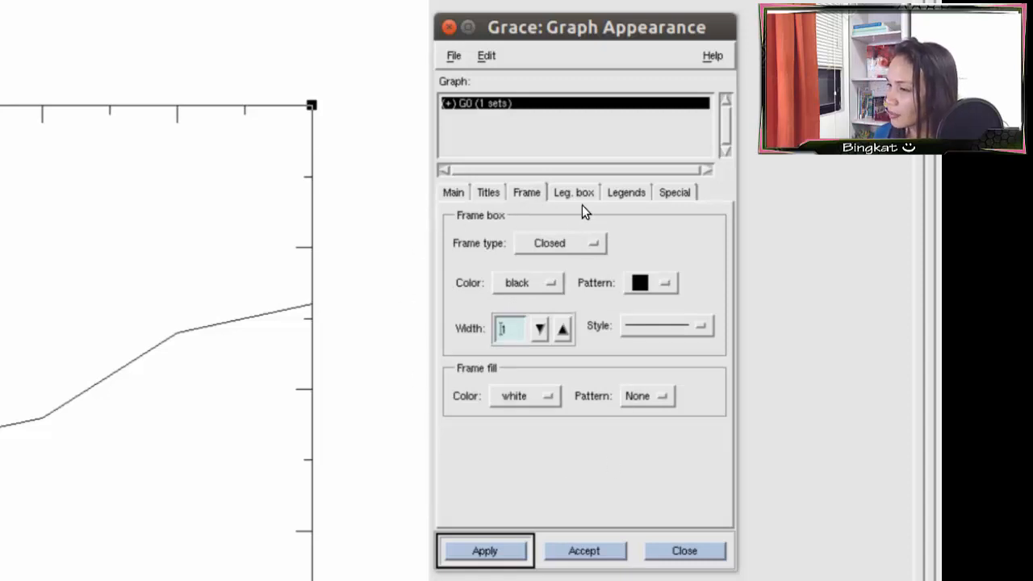
left_click(452, 192)
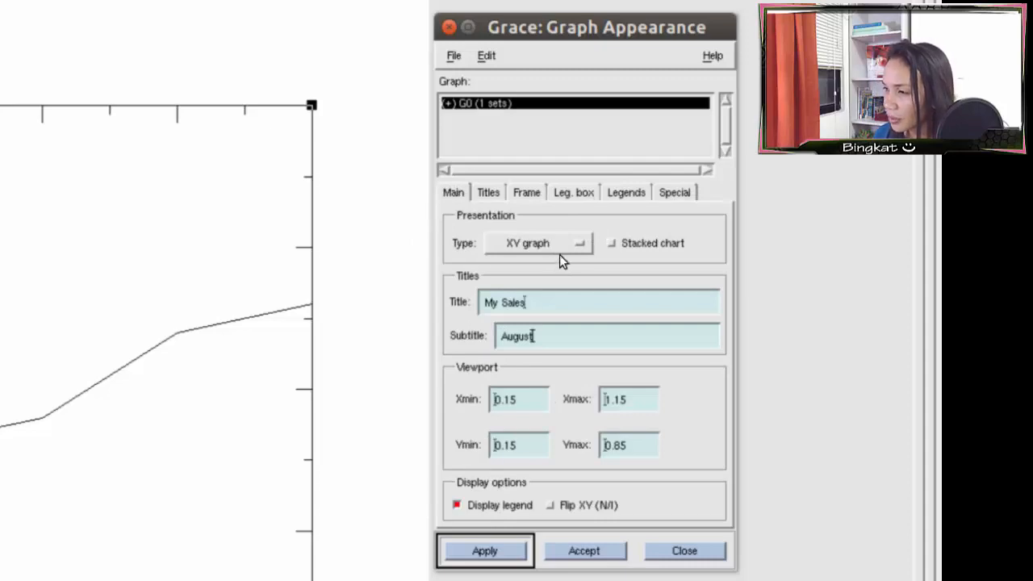
left_click(484, 550)
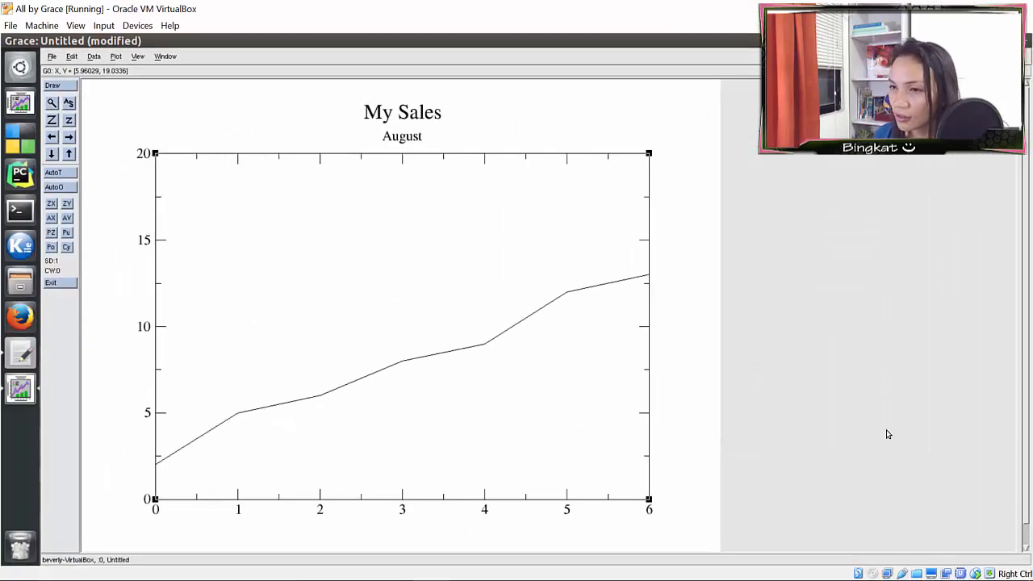
left_click(116, 56)
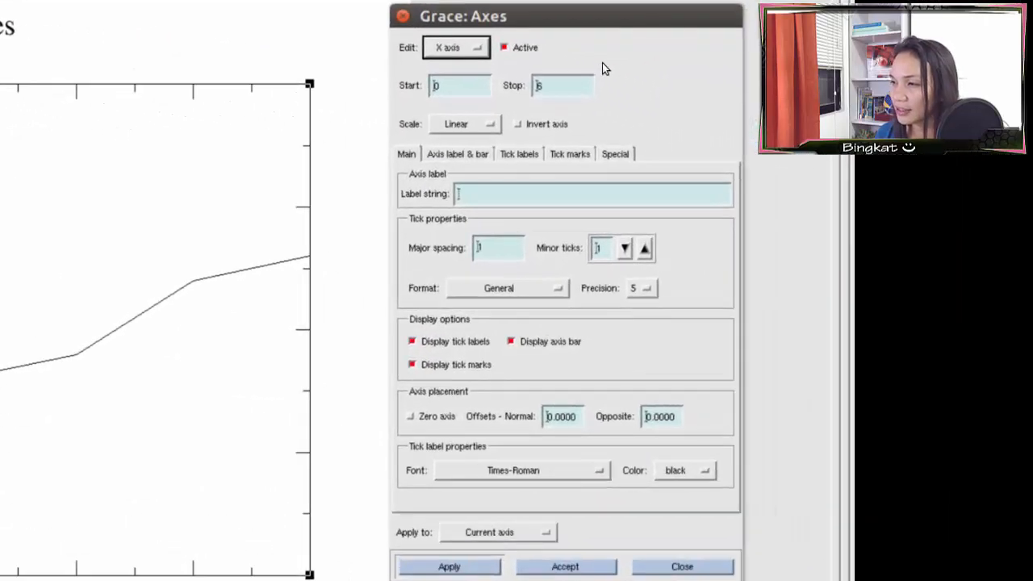
mouse_move(533, 71)
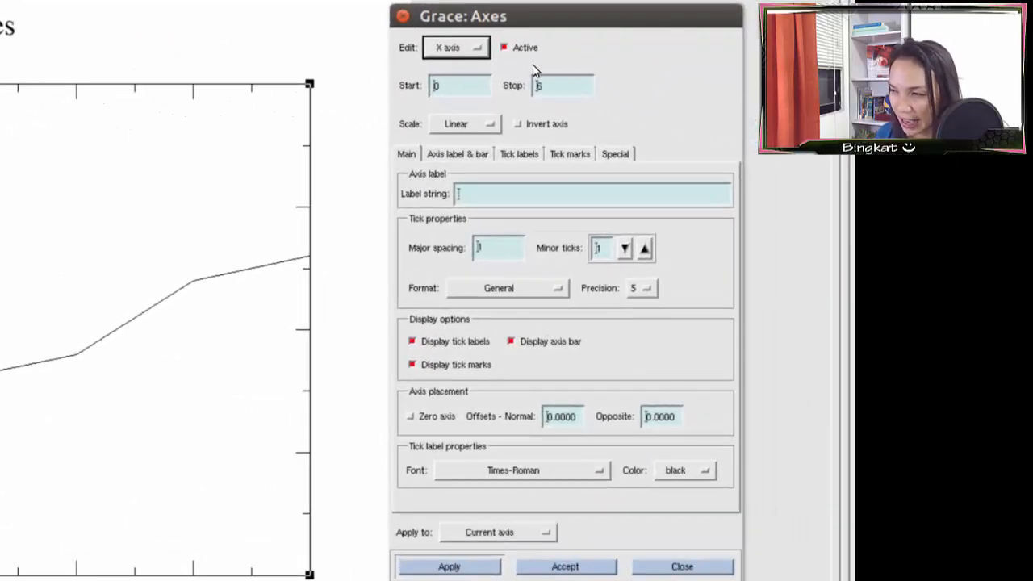
mouse_move(464, 74)
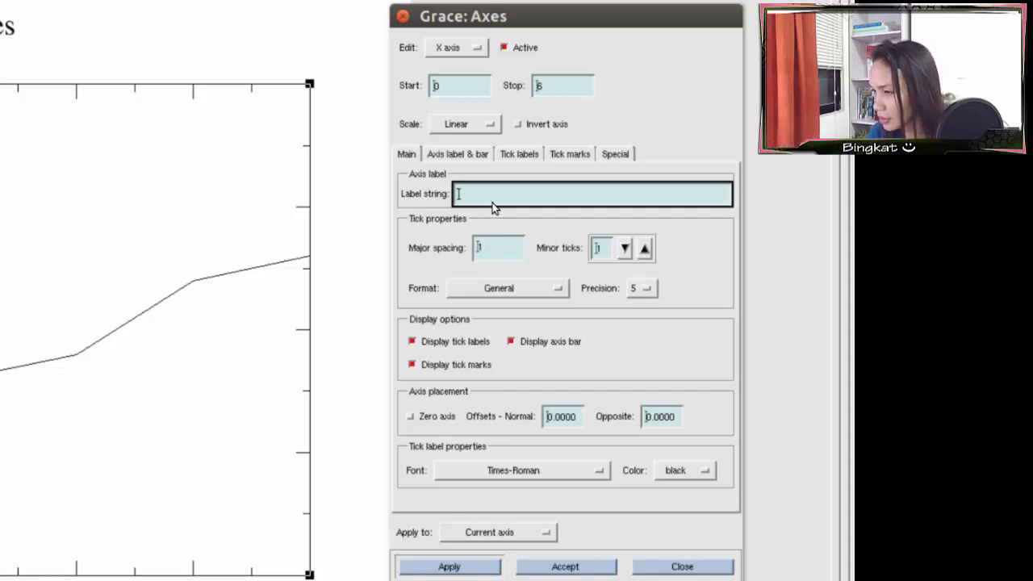
- Enter 'Days' as the X axis label string
type("Days")
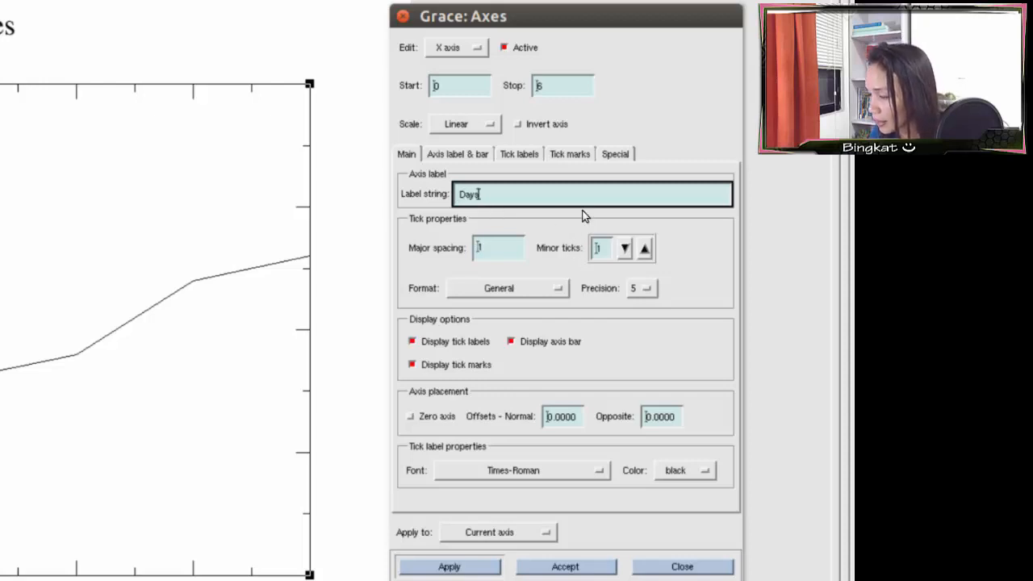
mouse_move(456, 441)
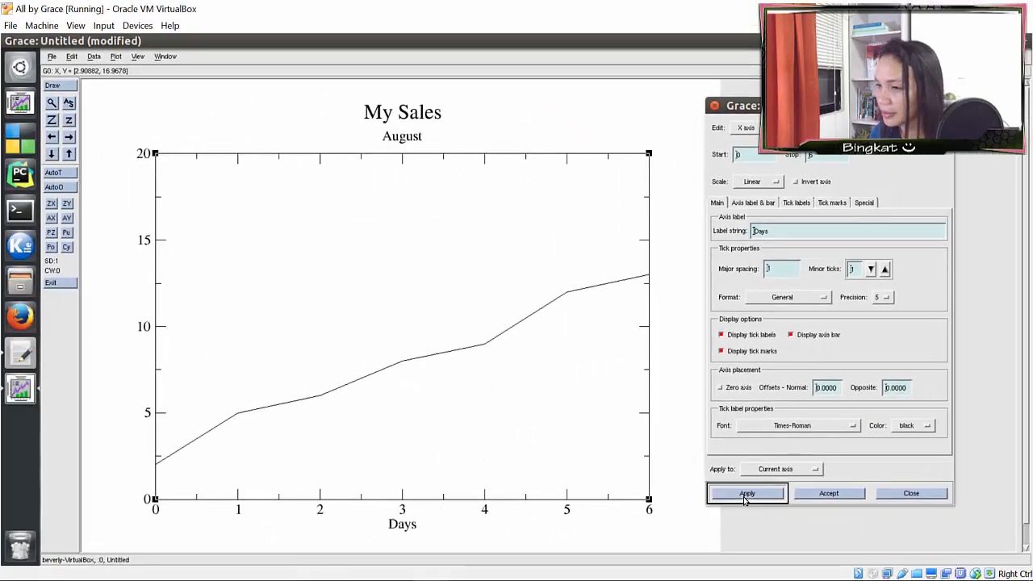
mouse_move(436, 505)
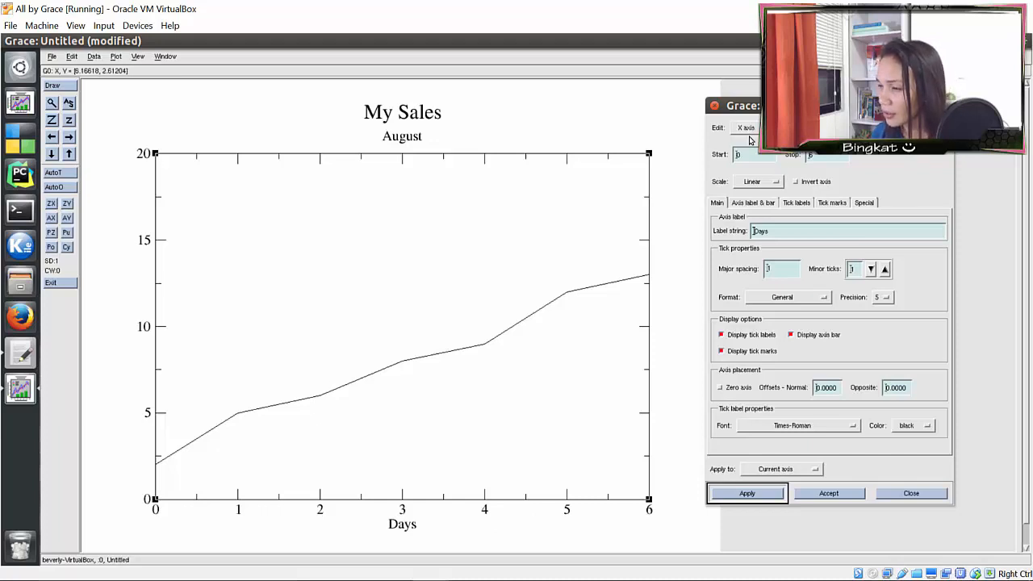
- Switch to the Y axis and apply the label 'Items'
left_click(744, 127)
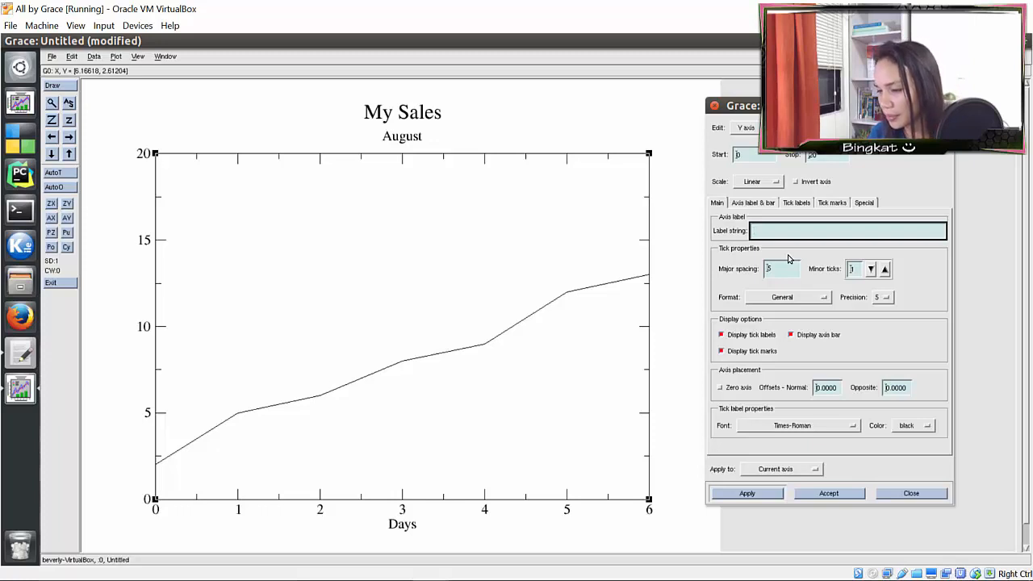
type("Items")
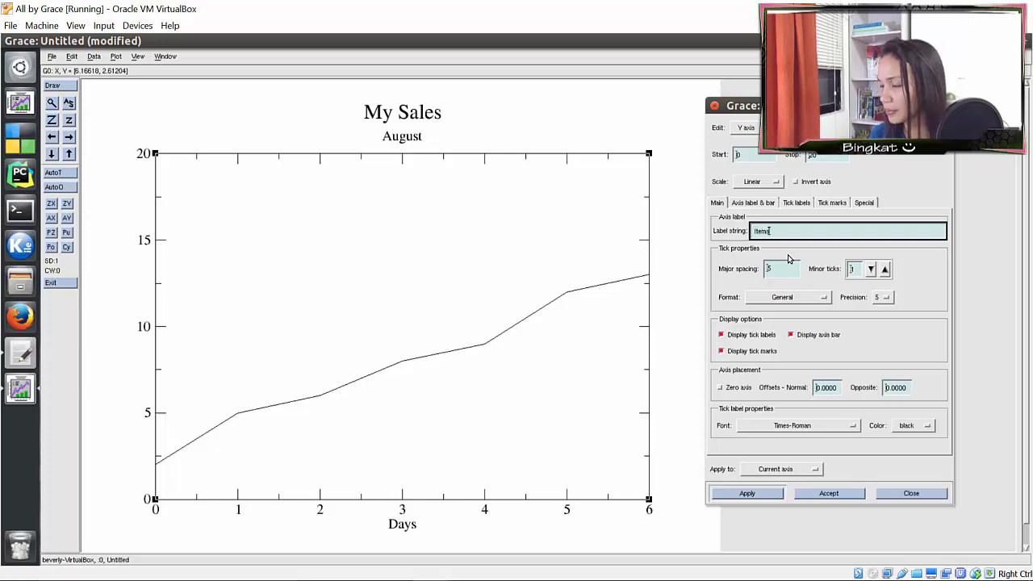
mouse_move(798, 245)
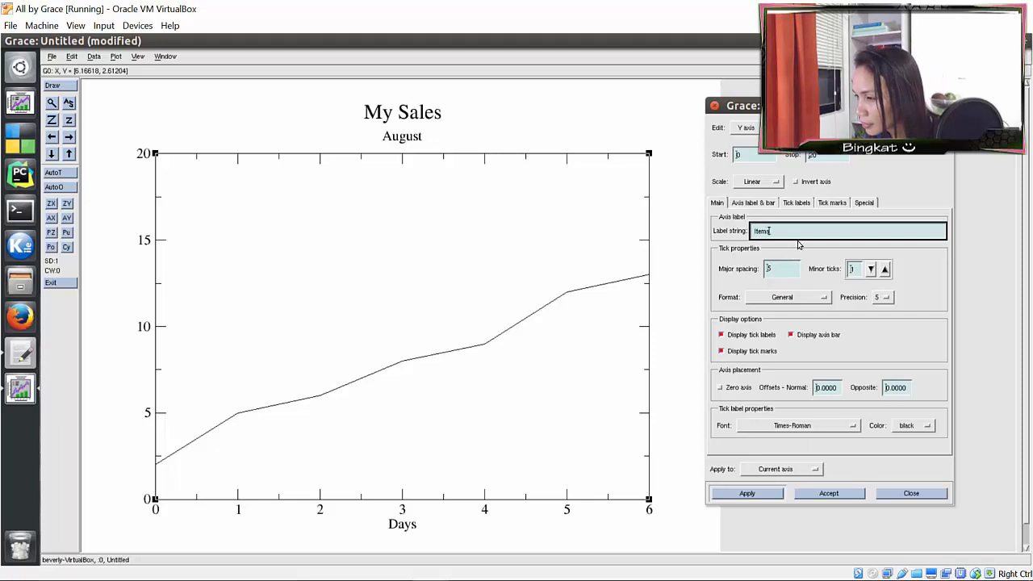
left_click(746, 492)
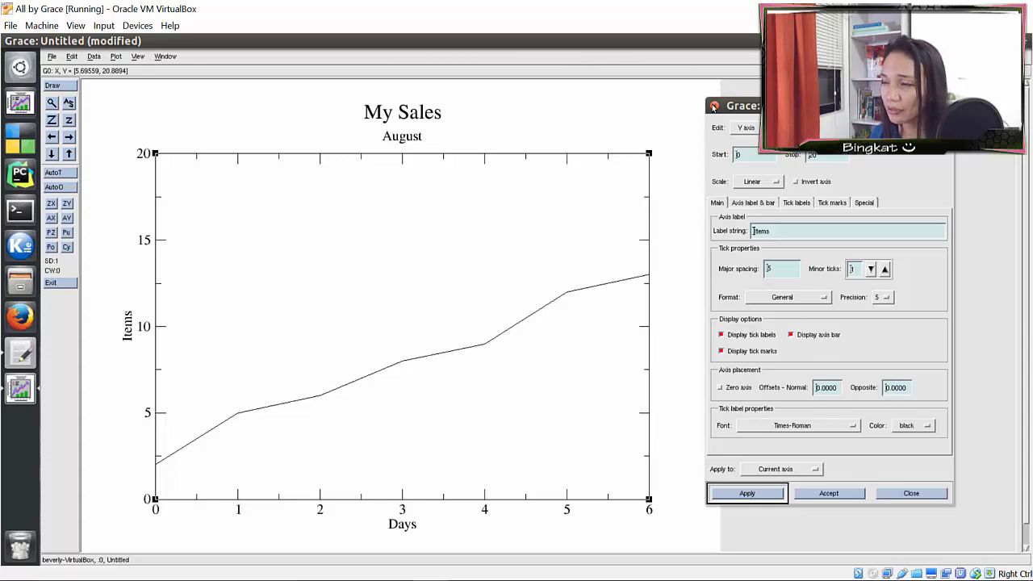
- Open the set appearance settings for the plotted data line
left_click(237, 54)
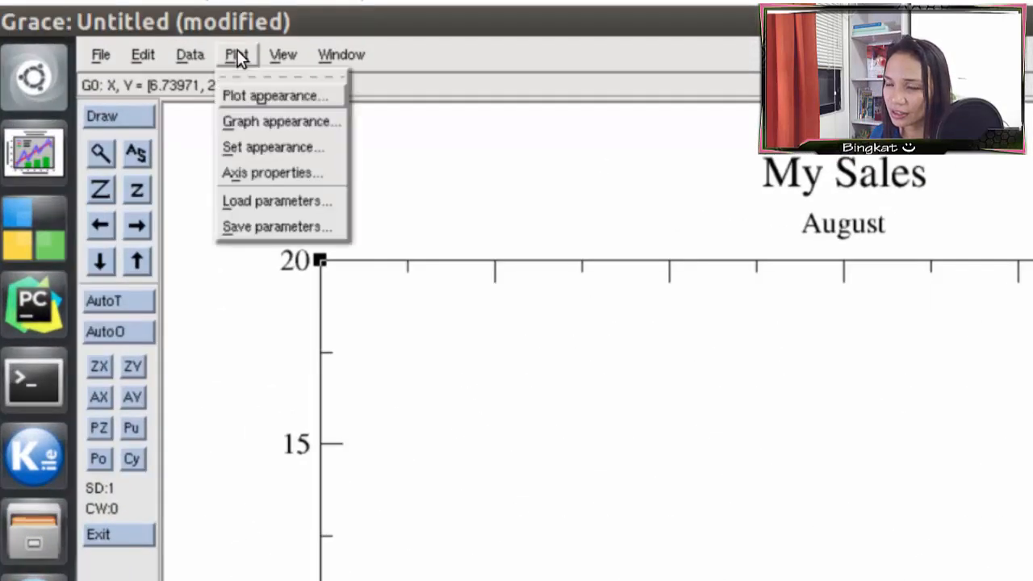
mouse_move(270, 105)
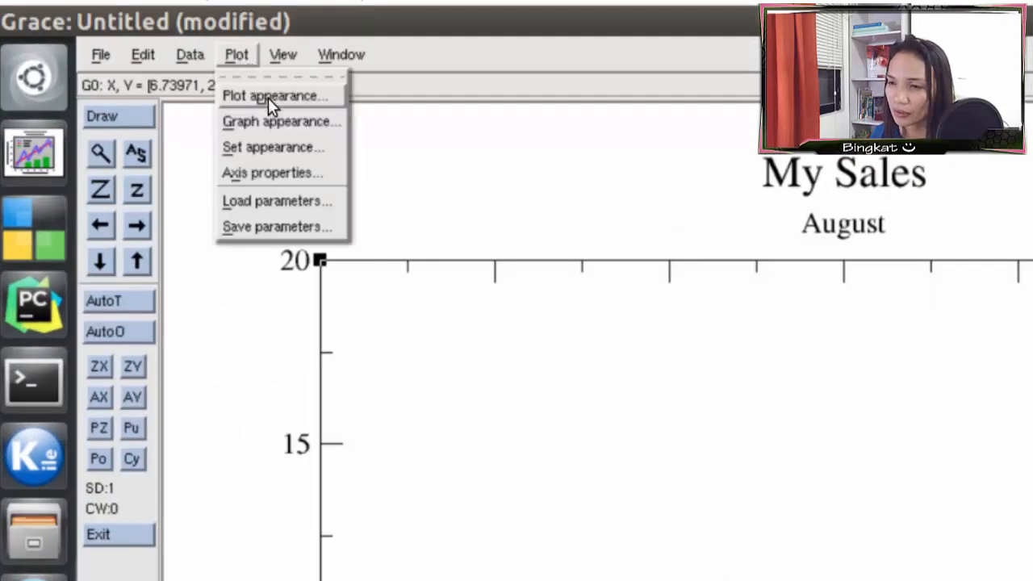
mouse_move(300, 135)
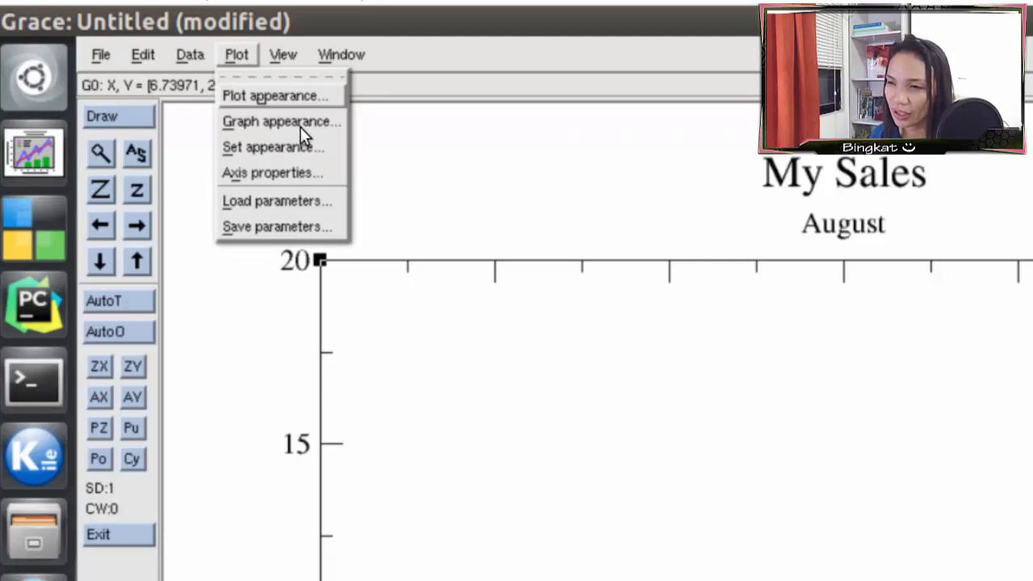
mouse_move(268, 180)
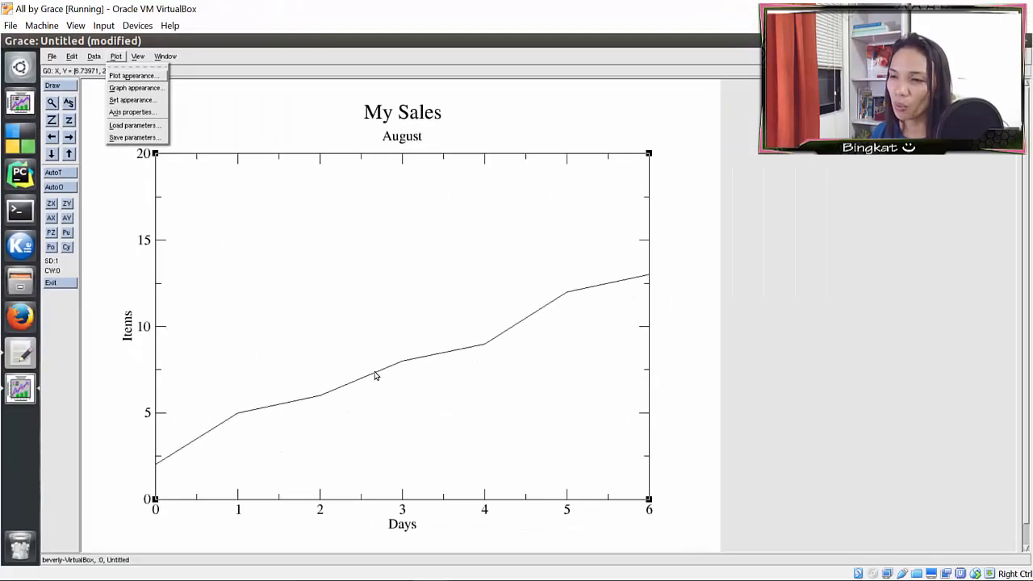
mouse_move(319, 388)
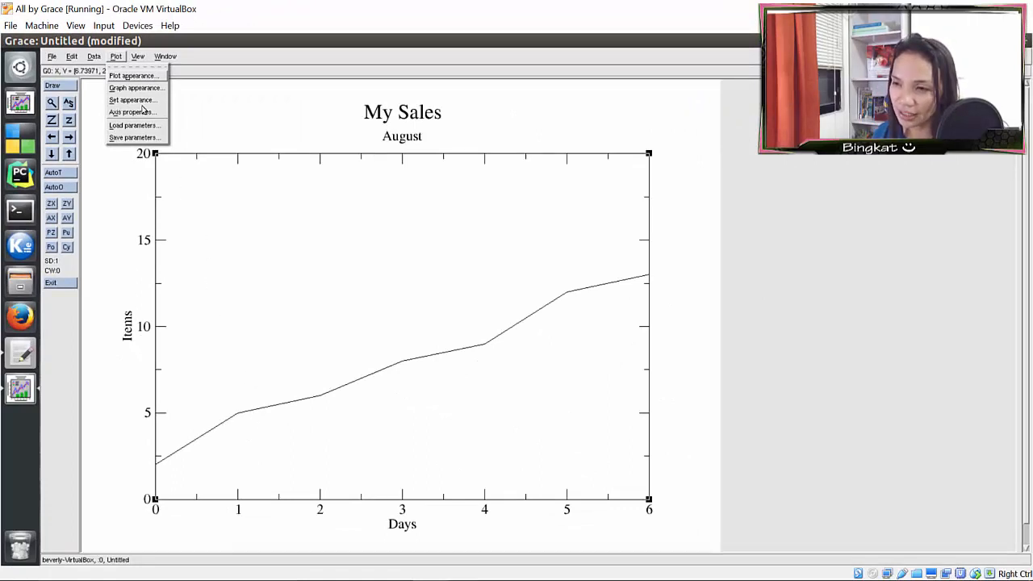
mouse_move(415, 373)
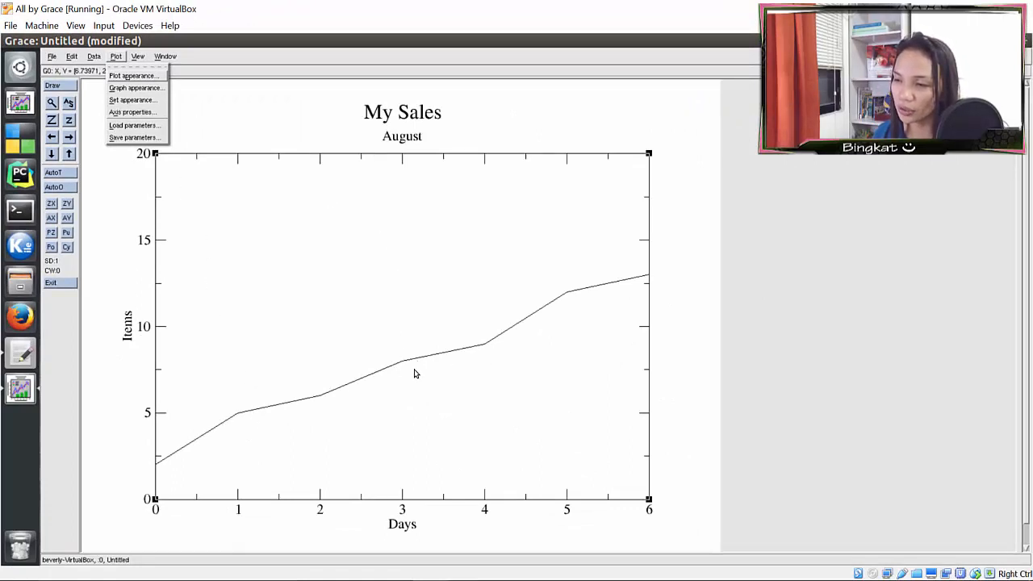
left_click(132, 100)
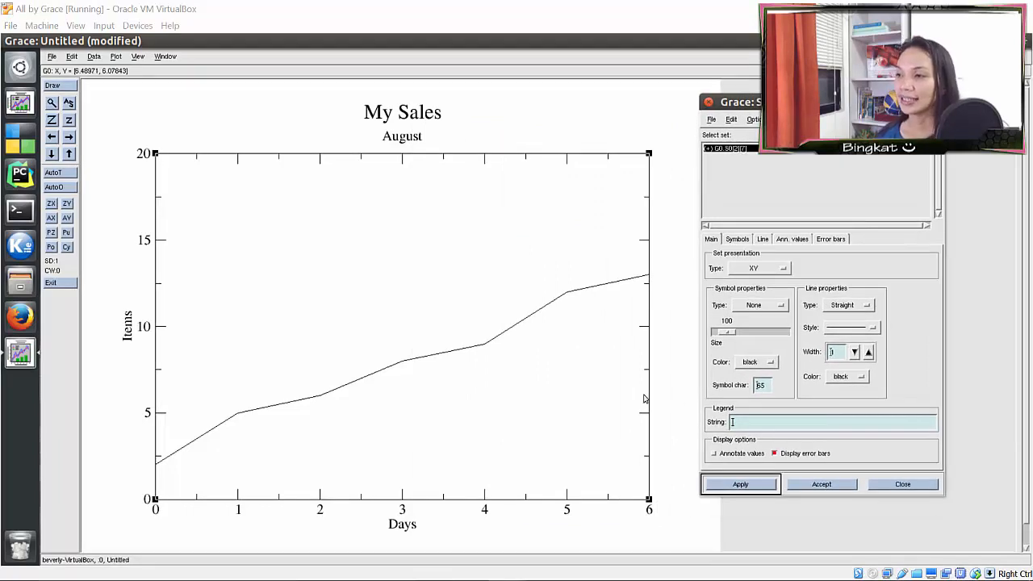
mouse_move(367, 254)
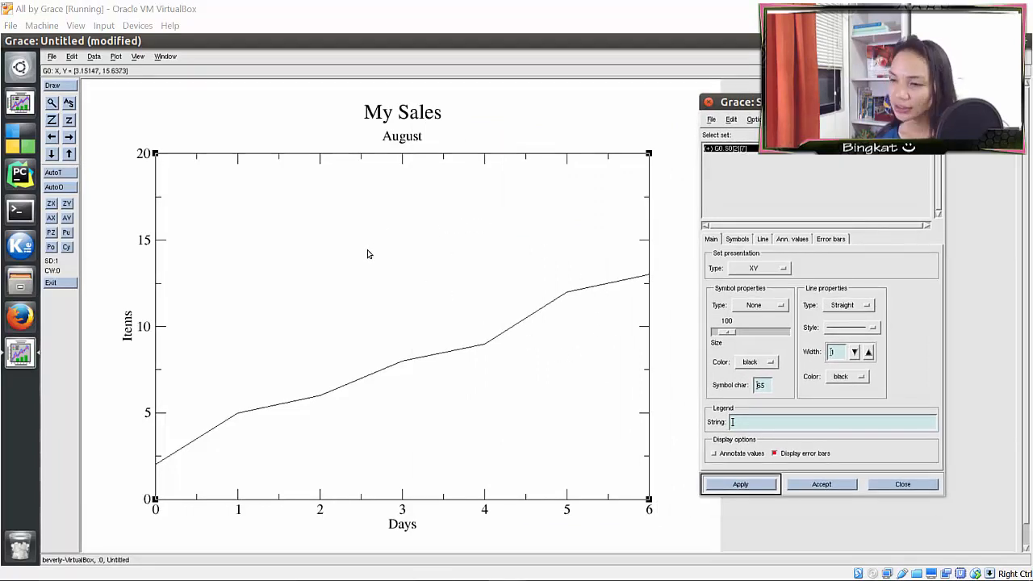
mouse_move(587, 407)
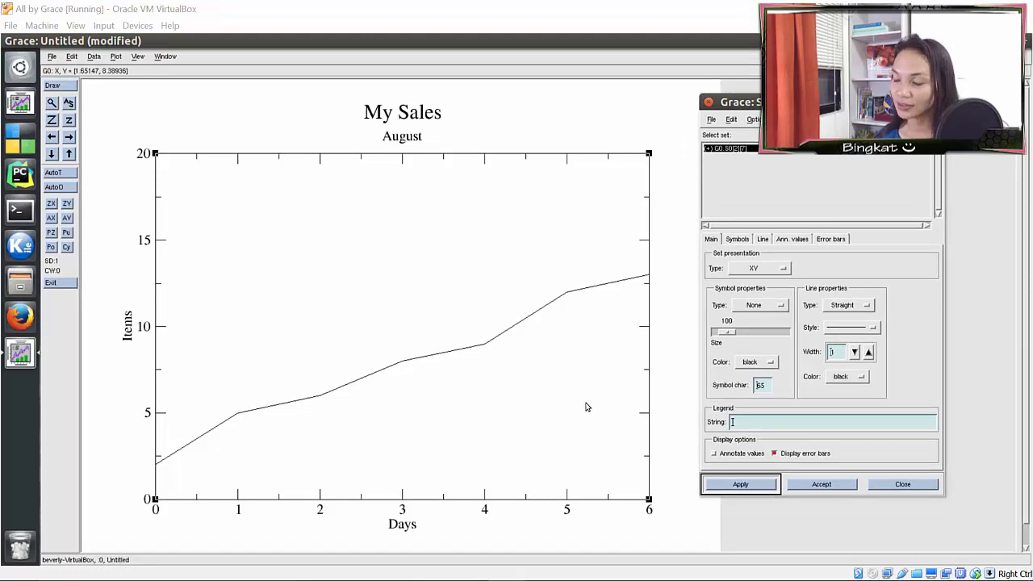
mouse_move(551, 339)
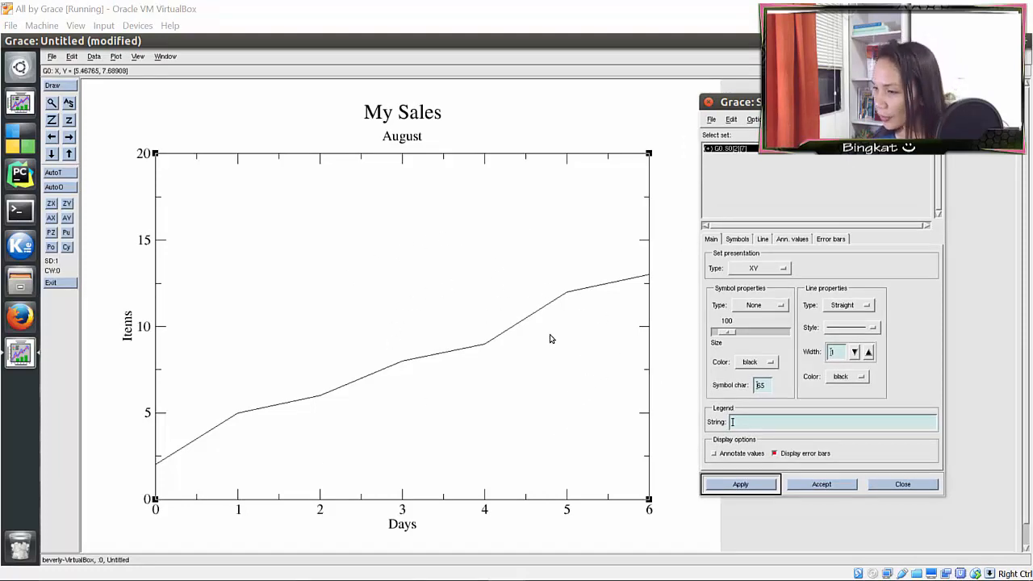
mouse_move(676, 345)
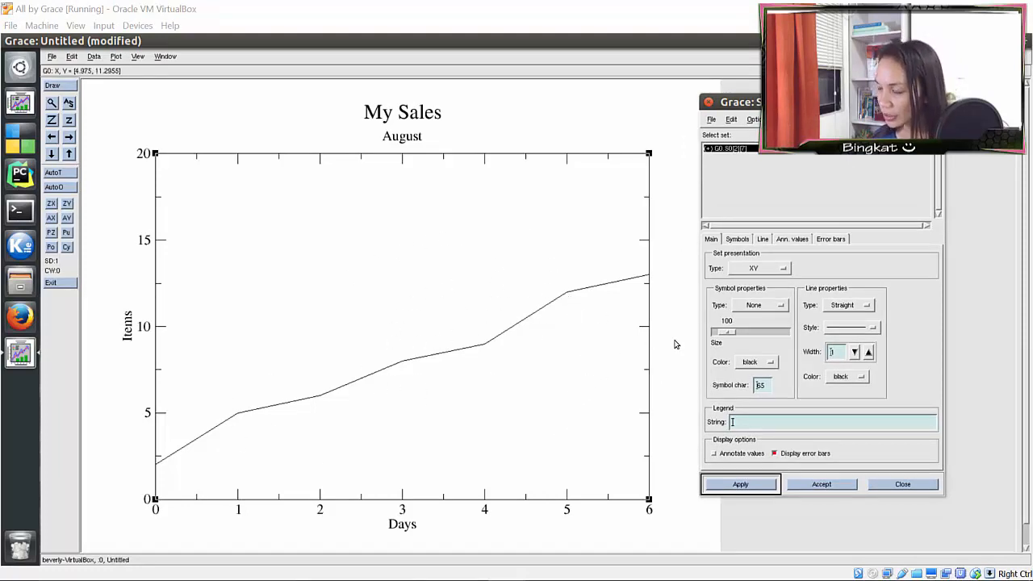
mouse_move(882, 291)
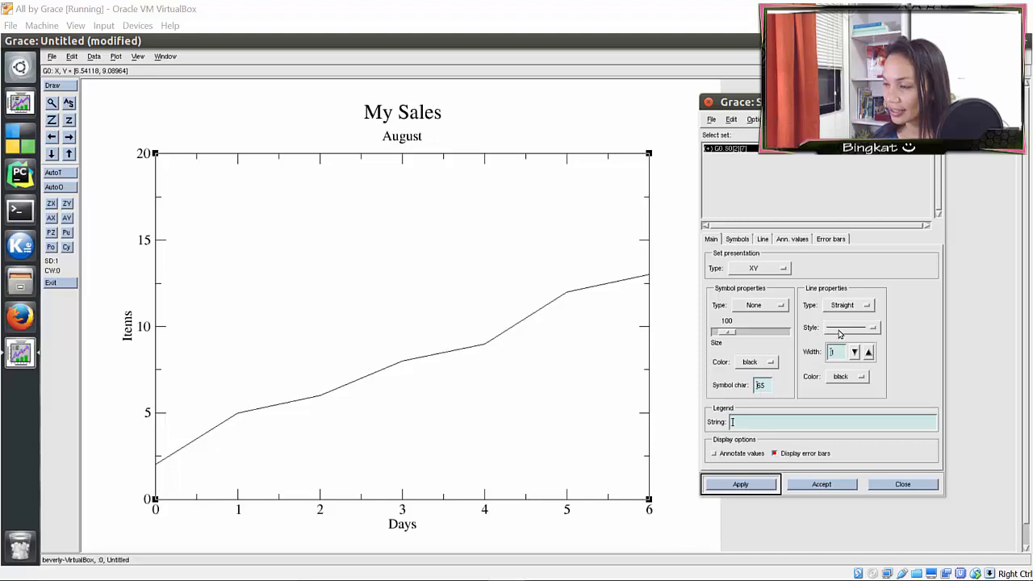
- Restyle the sales line as dotted and coloured blue
left_click(872, 327)
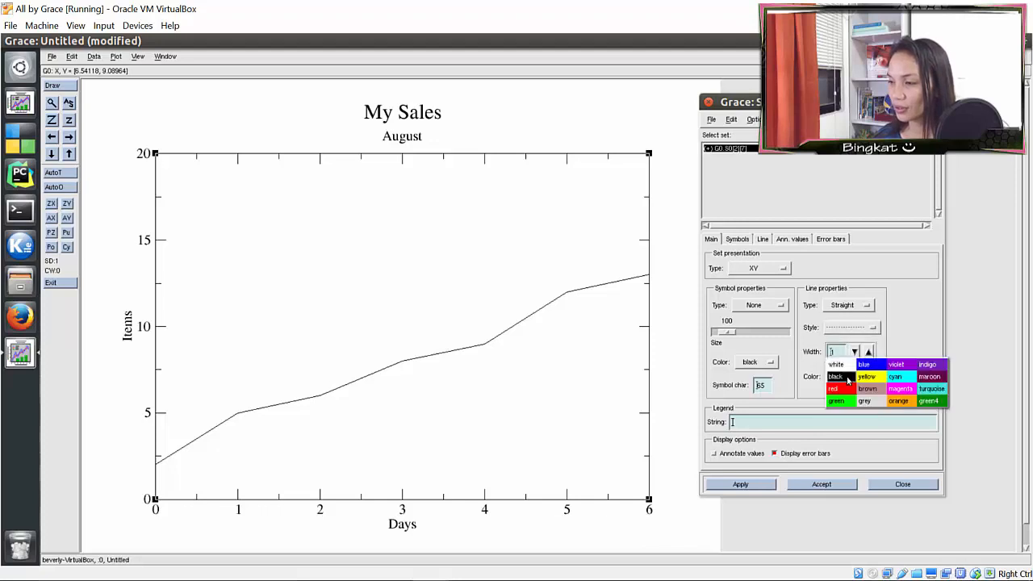
left_click(865, 364)
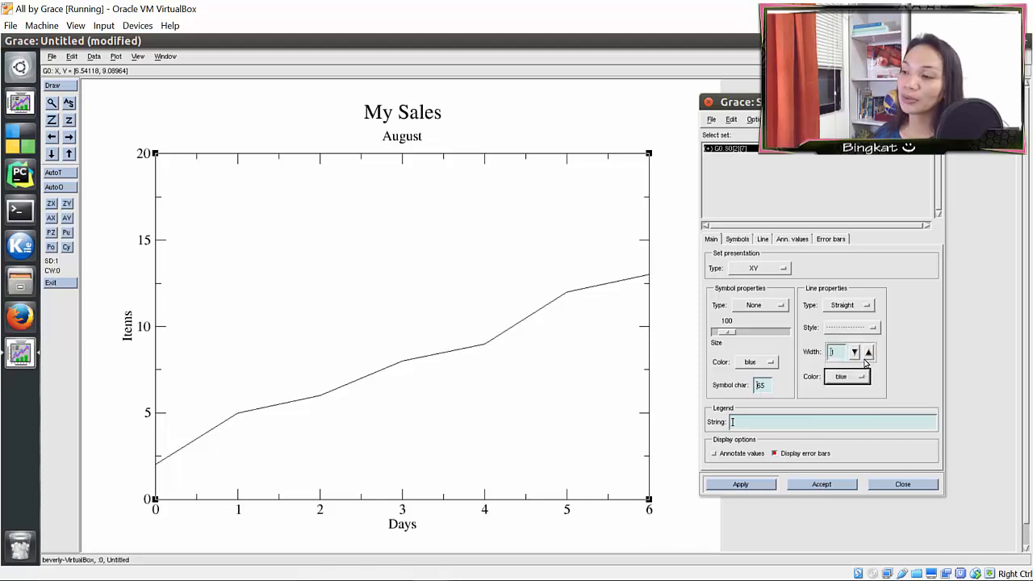
left_click(739, 484)
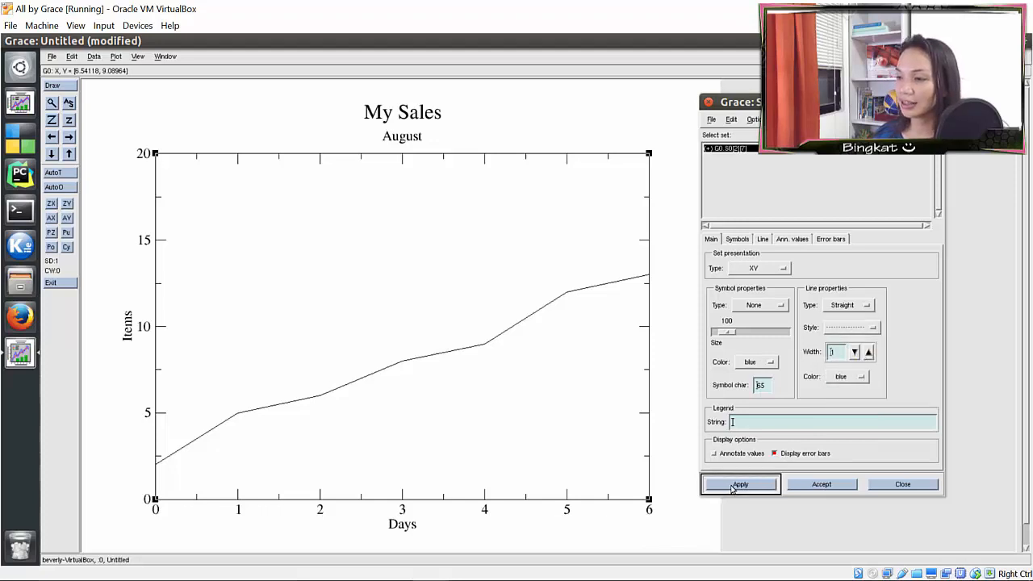
left_click(740, 484)
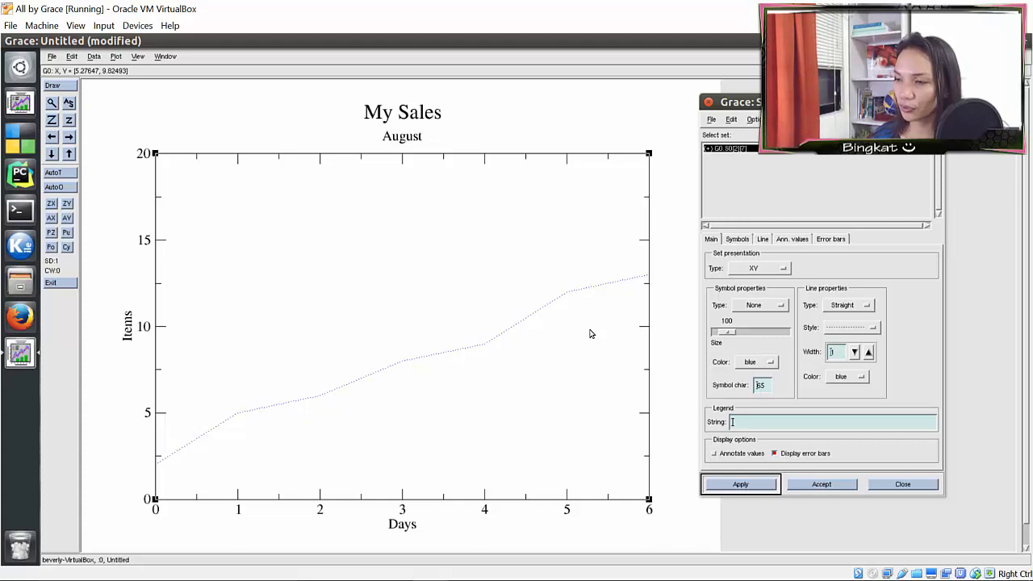
mouse_move(599, 332)
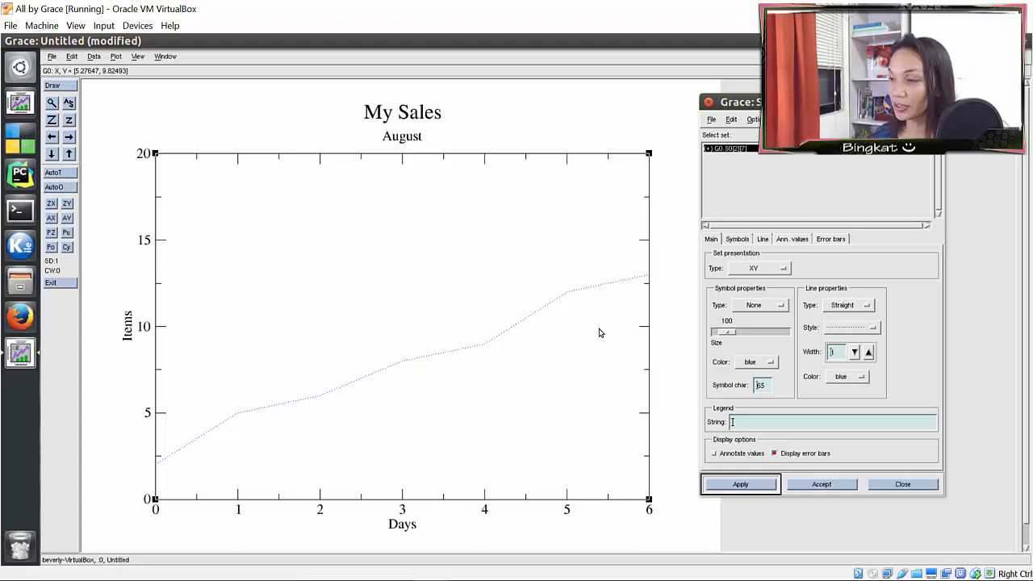
mouse_move(740, 305)
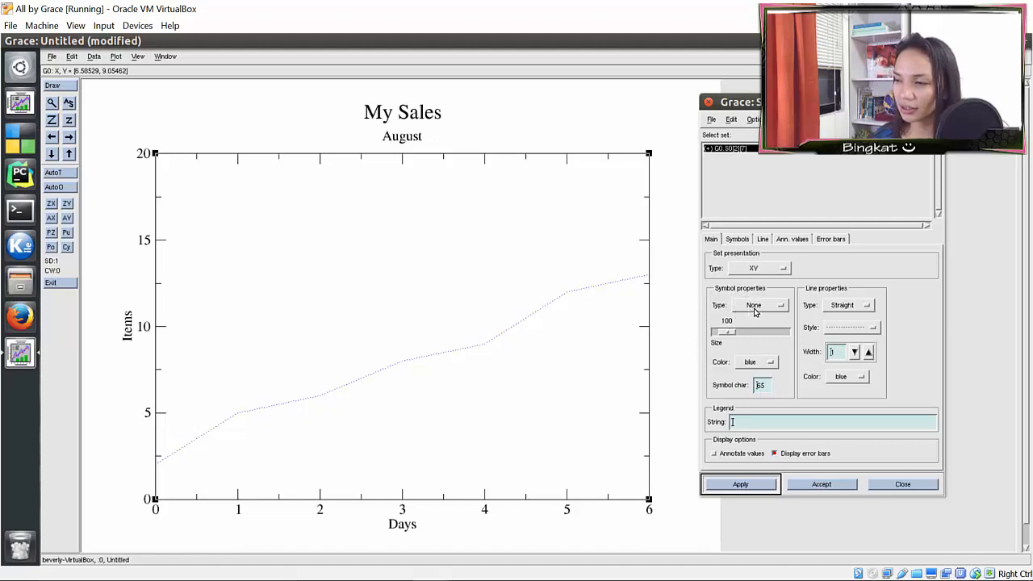
- Add circle symbol markers at every data point of the line
left_click(755, 305)
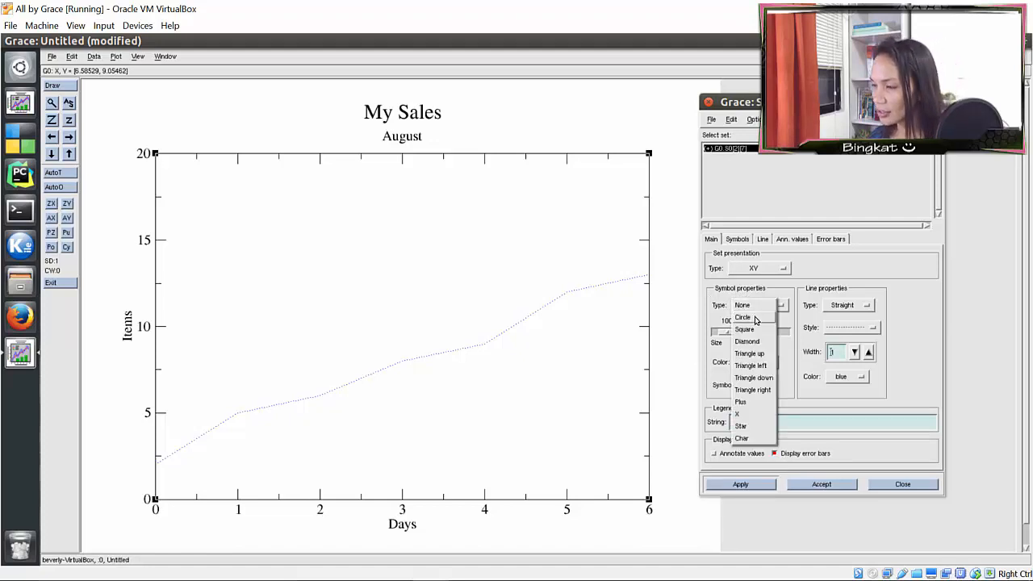
left_click(742, 317)
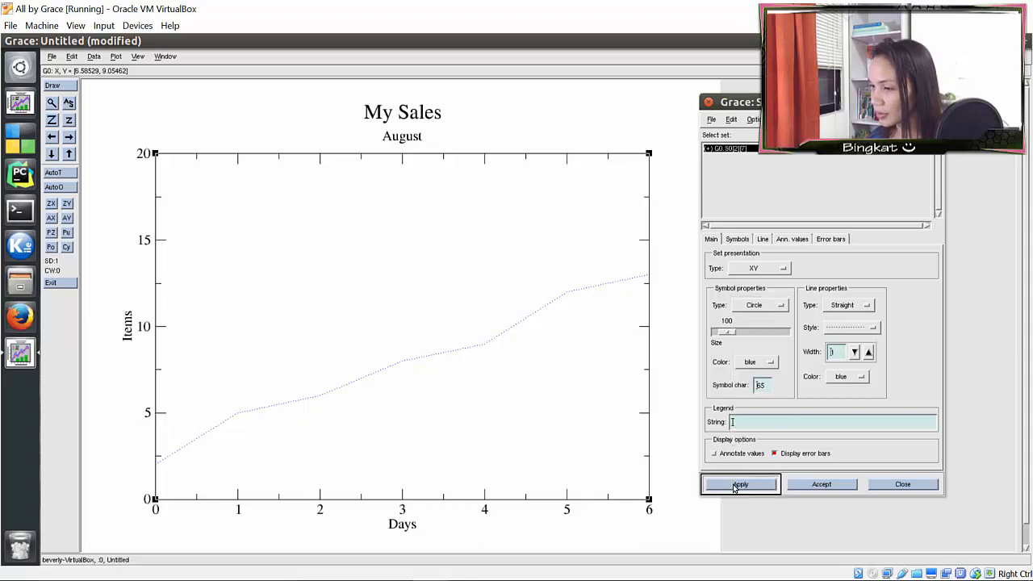
left_click(740, 484)
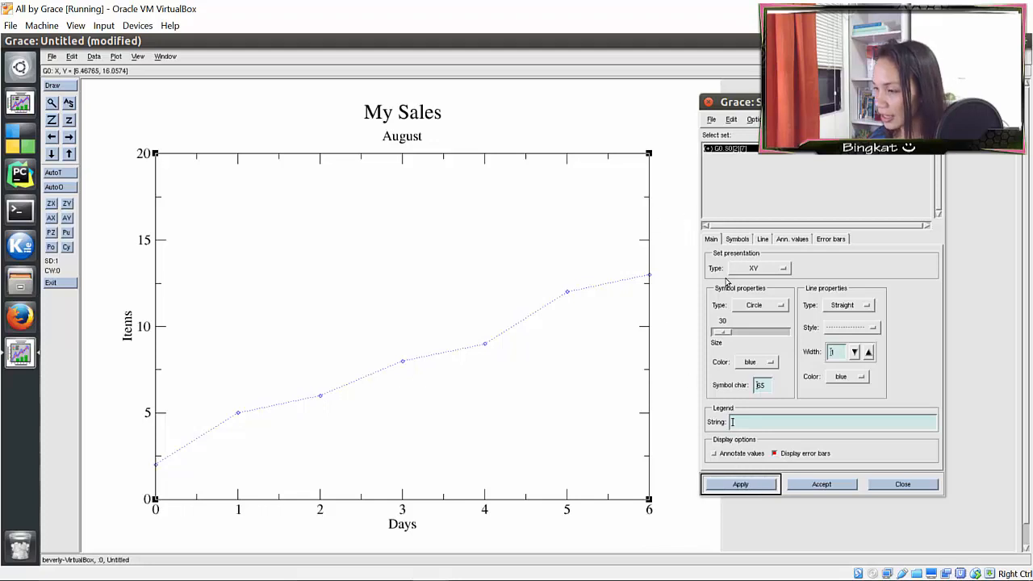
mouse_move(741, 365)
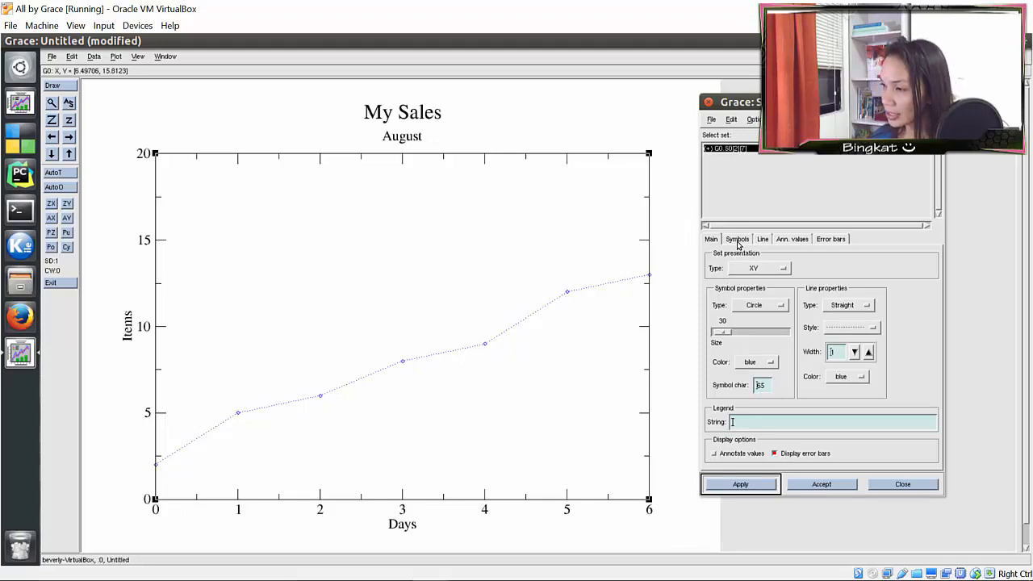
- Set the circle markers' fill pattern to solid
left_click(736, 239)
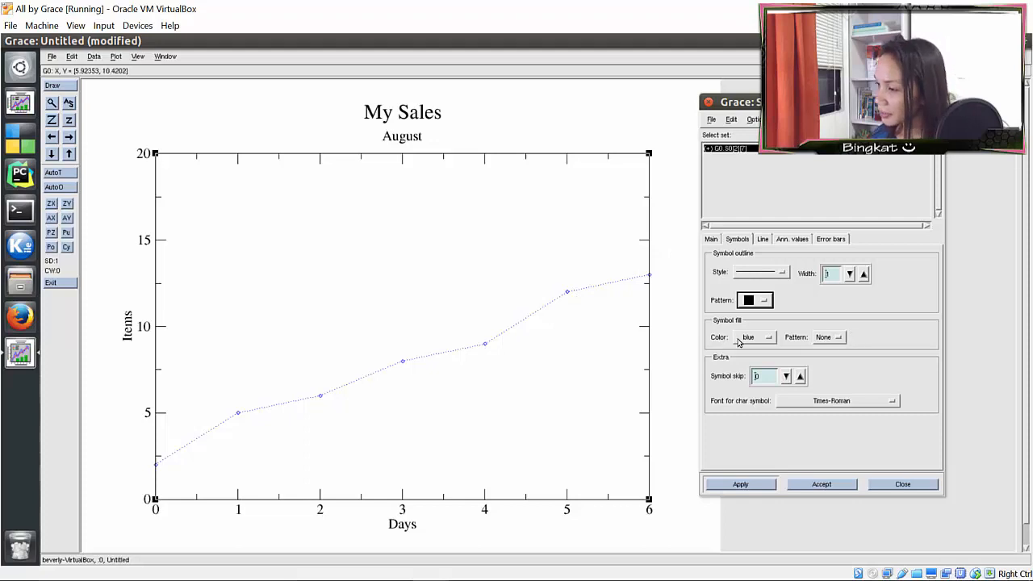
mouse_move(793, 328)
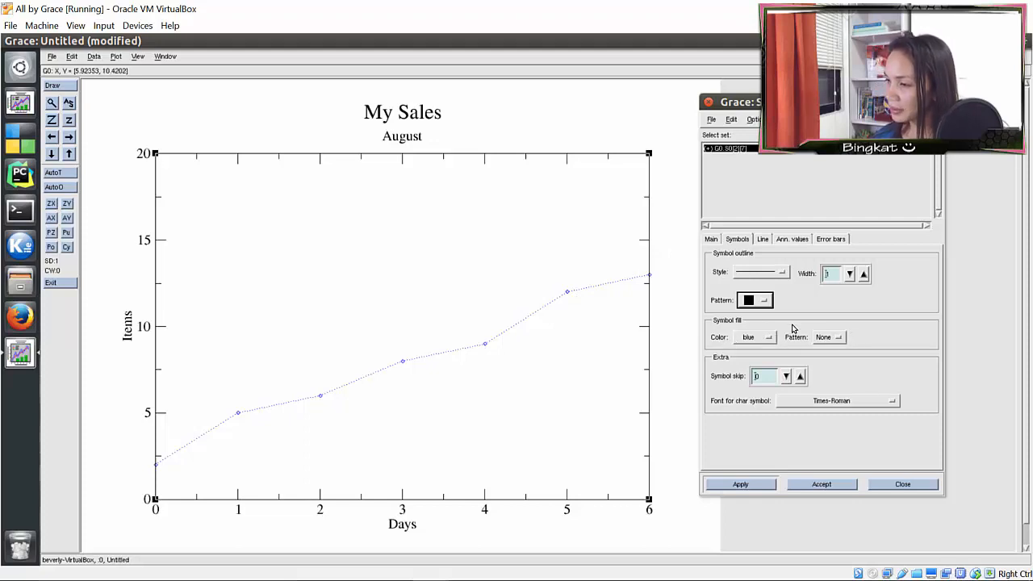
left_click(839, 336)
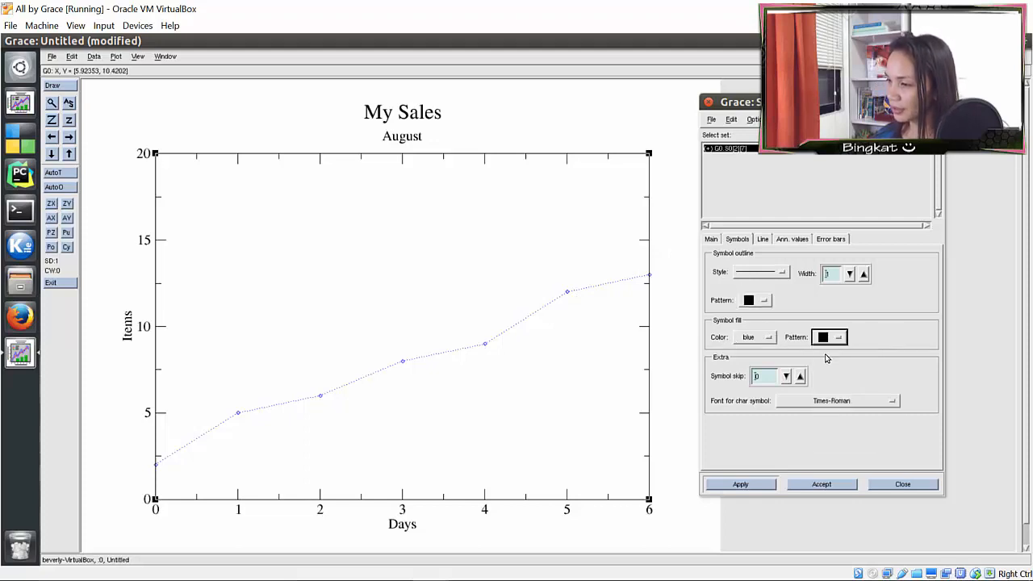
left_click(740, 484)
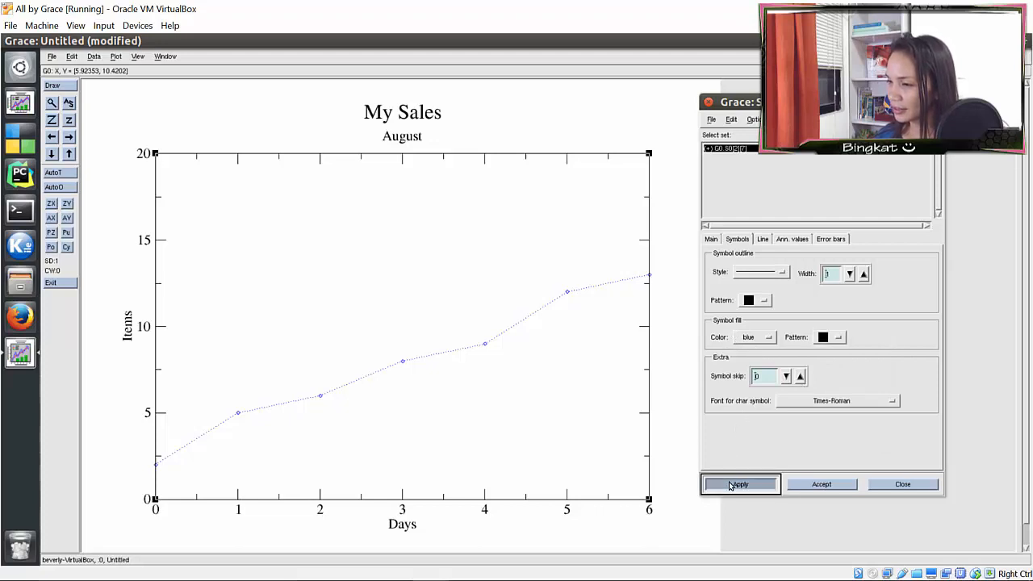
left_click(739, 484)
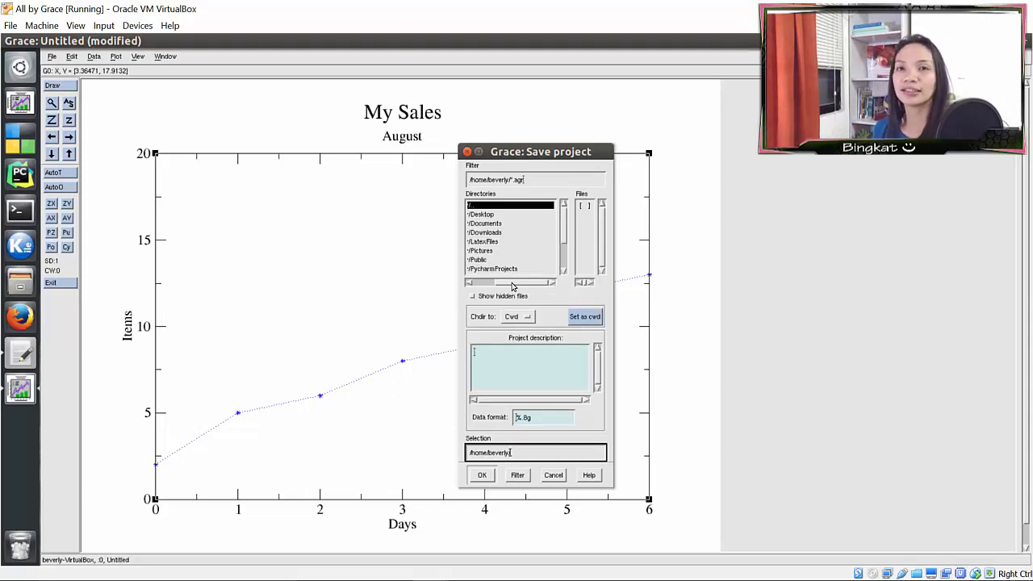
mouse_move(496, 230)
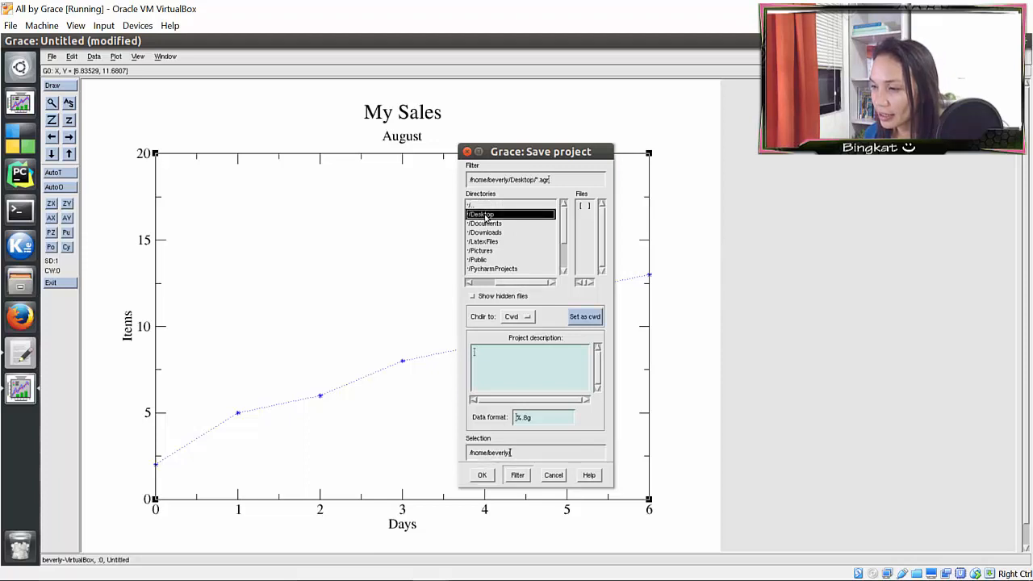
- Save the Grace project into the Desktop folder as augustsales.agr
double_click(481, 214)
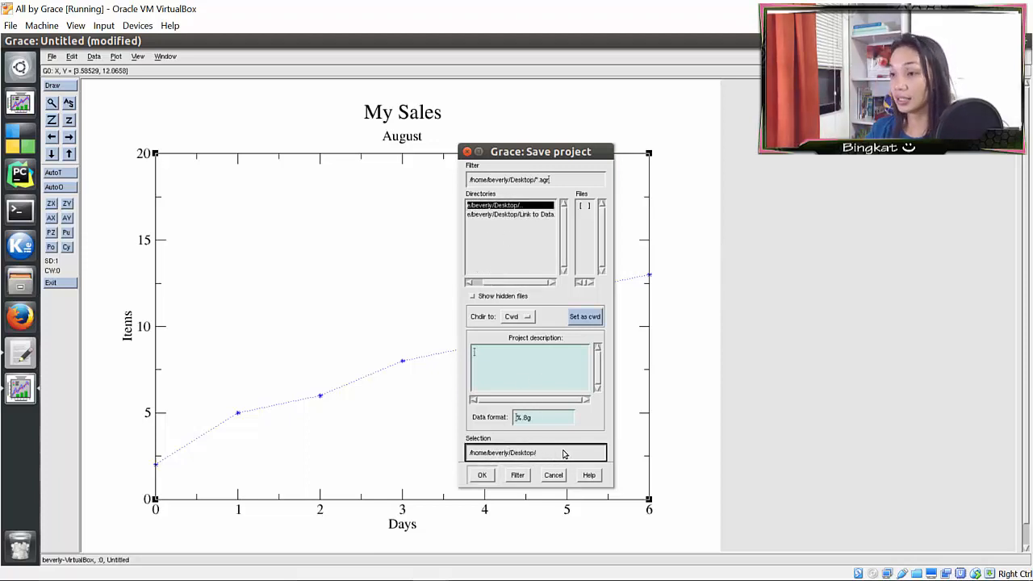
type("augustsales.agr")
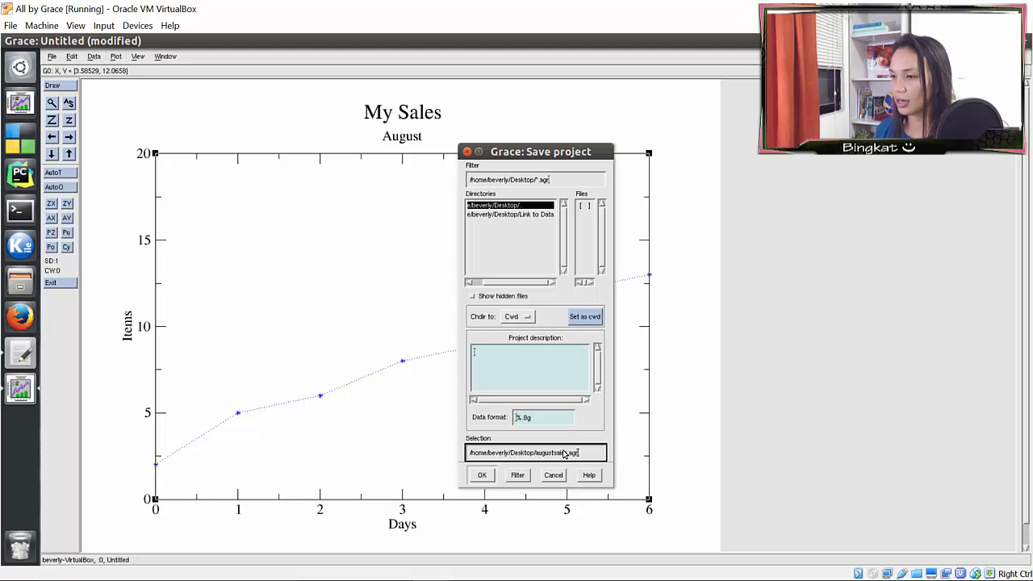
left_click(482, 474)
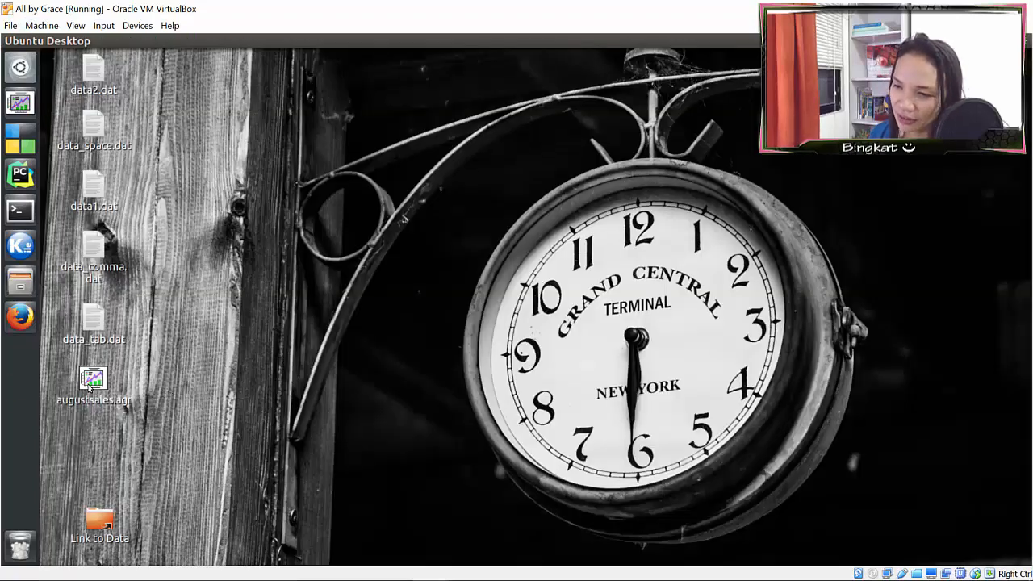
- Reopen augustsales.agr from the Ubuntu desktop to show the finished My Sales graph
double_click(93, 383)
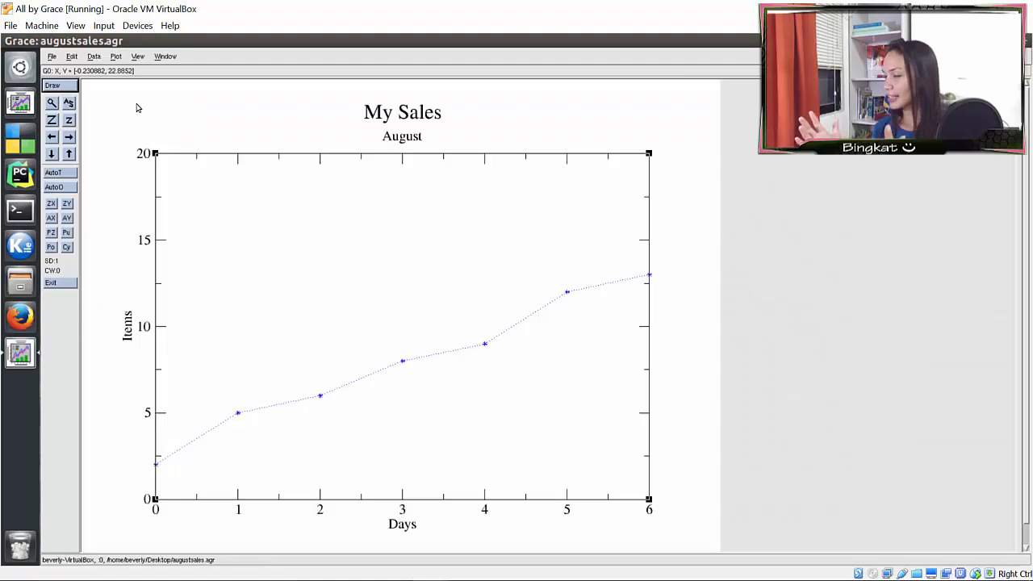